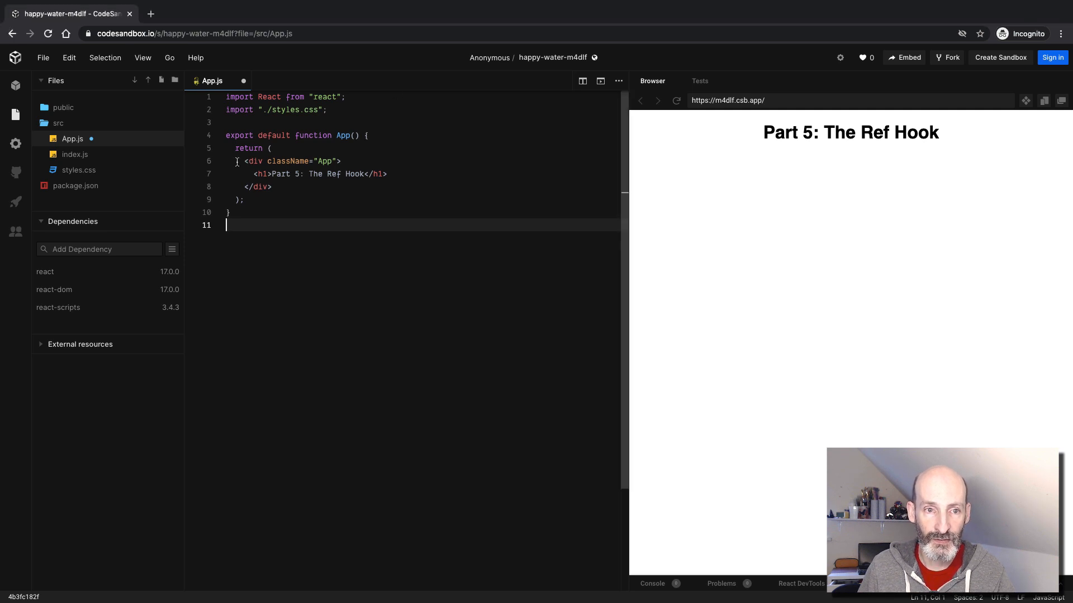
Step: Insert an <input type="text" /> element after the Part 5 heading inside the div
{"action": "left_click", "coordinate": [280, 187]}
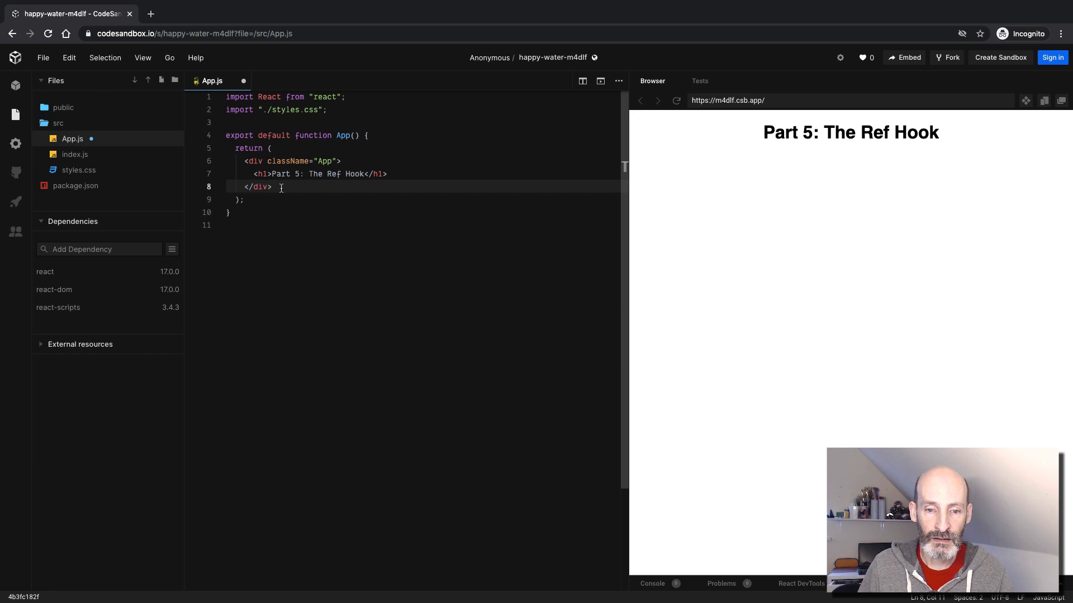
{"action": "mouse_move", "coordinate": [296, 190]}
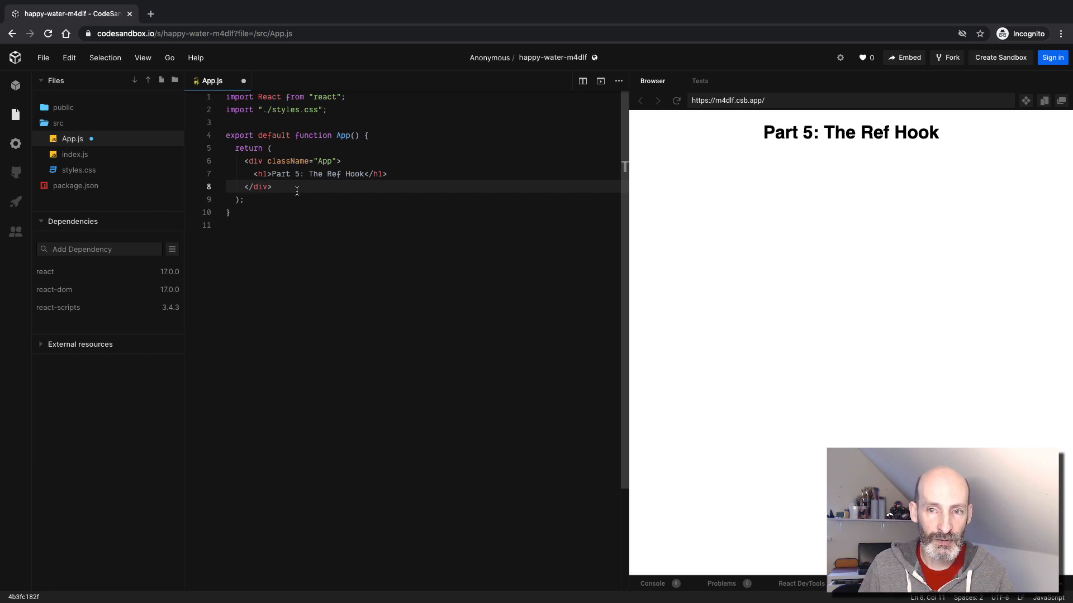
{"action": "left_click", "coordinate": [387, 173]}
{"action": "type", "text": "<"}
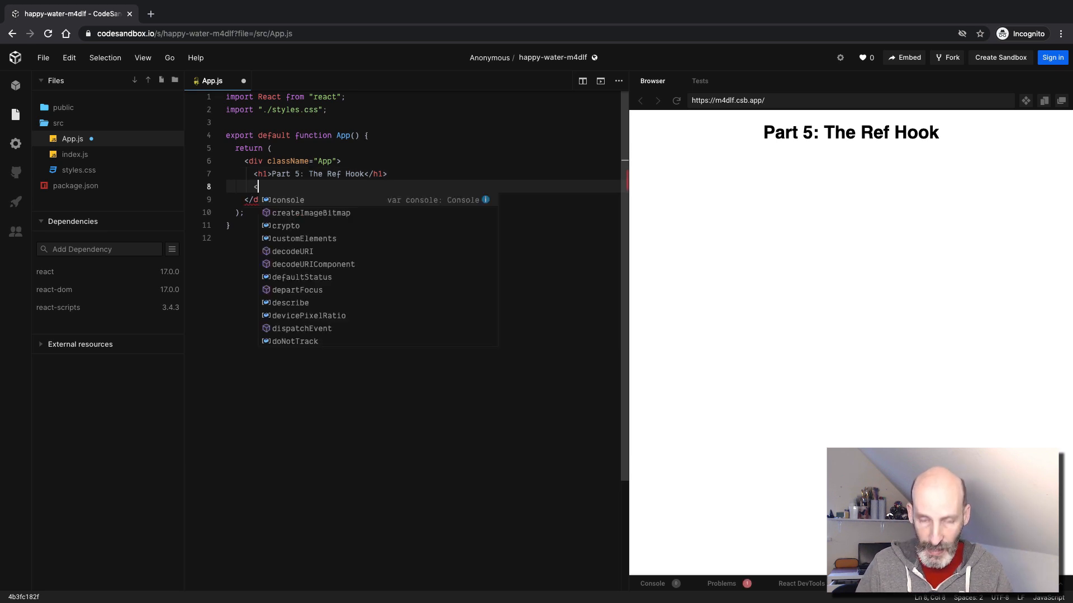
{"action": "type", "text": "input"}
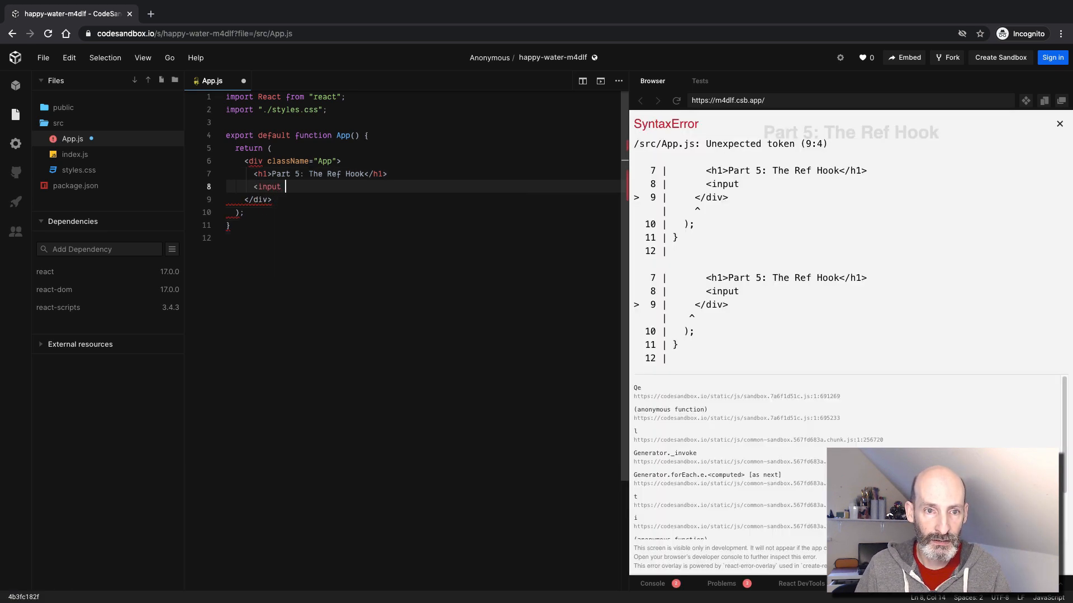
{"action": "type", "text": "type=\"text\" />"}
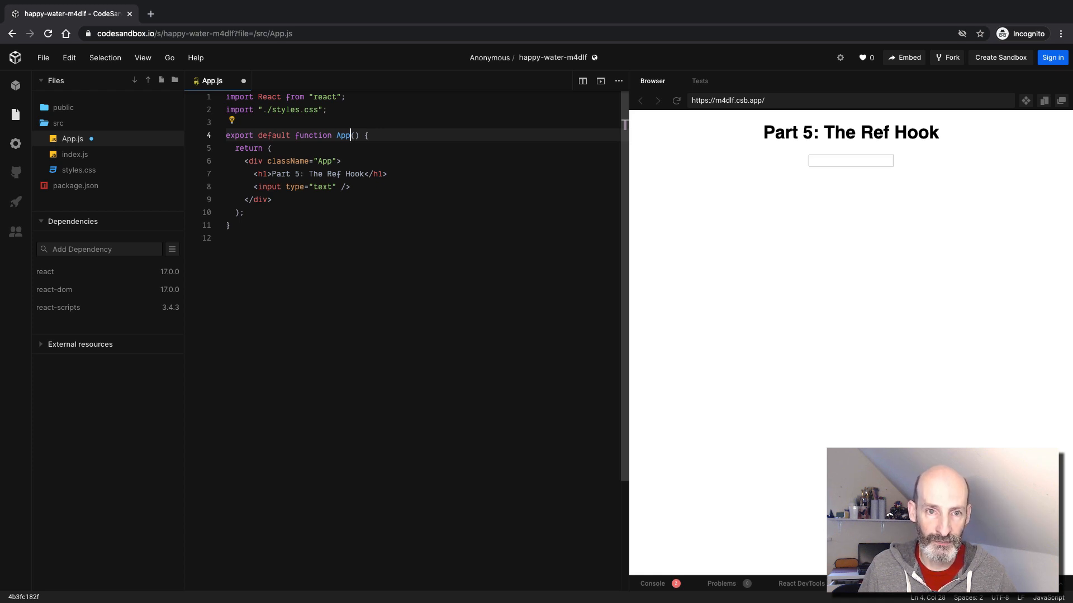
Step: Declare const text = React.useRef() in App and set ref={text} on the input
{"action": "type", "text": "const"}
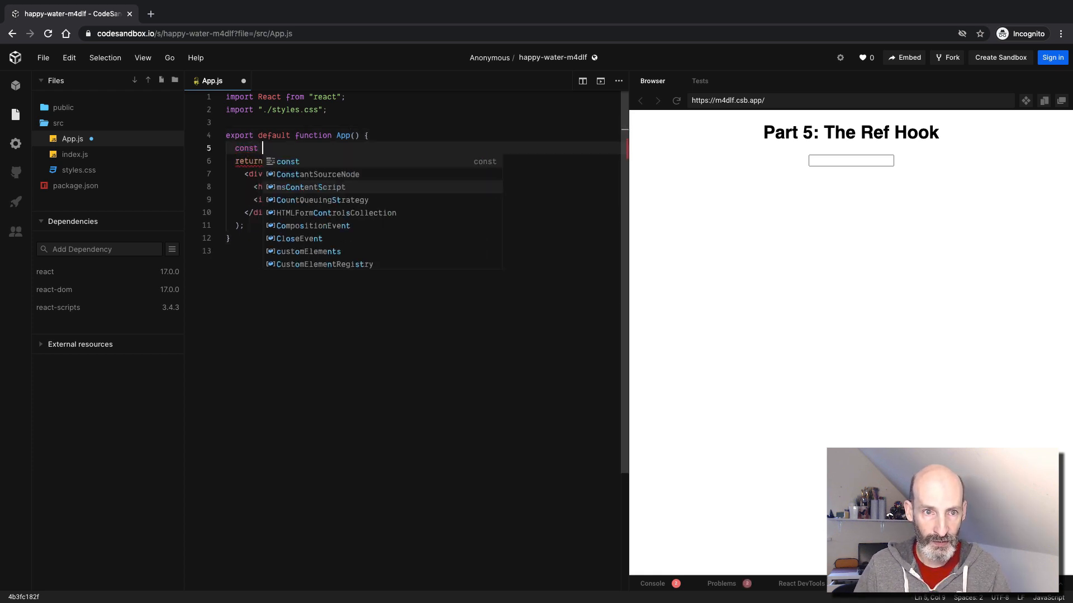
{"action": "type", "text": "te"}
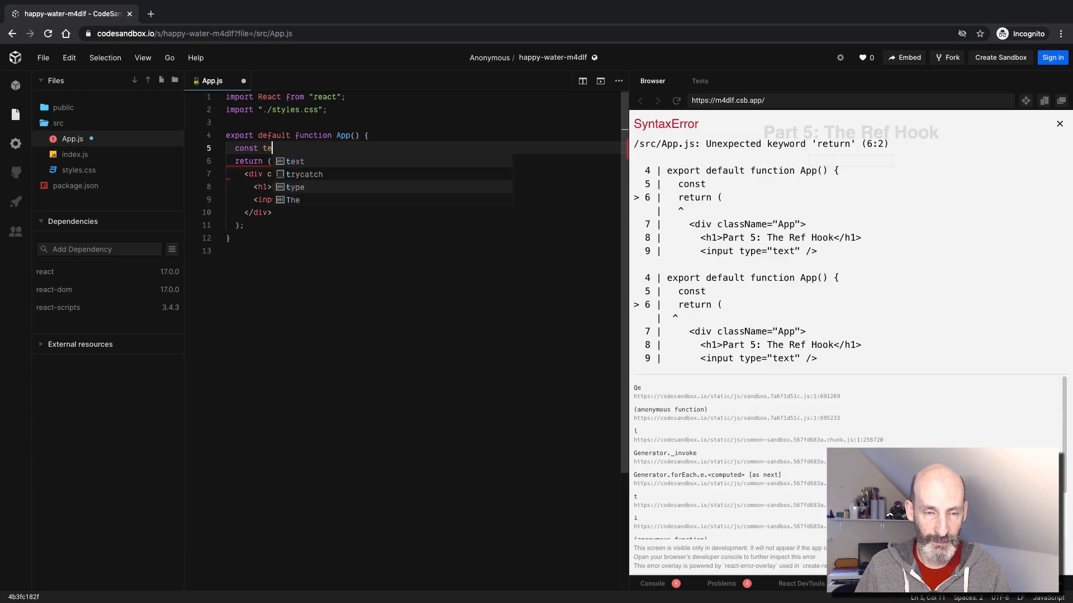
{"action": "type", "text": "xt ="}
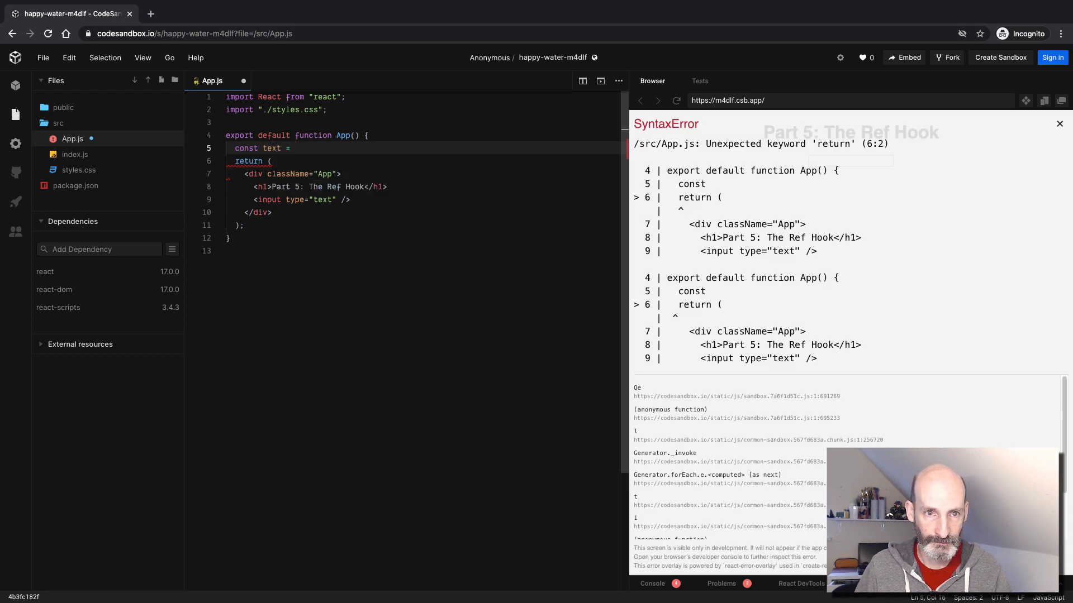
{"action": "type", "text": "React.useRef();"}
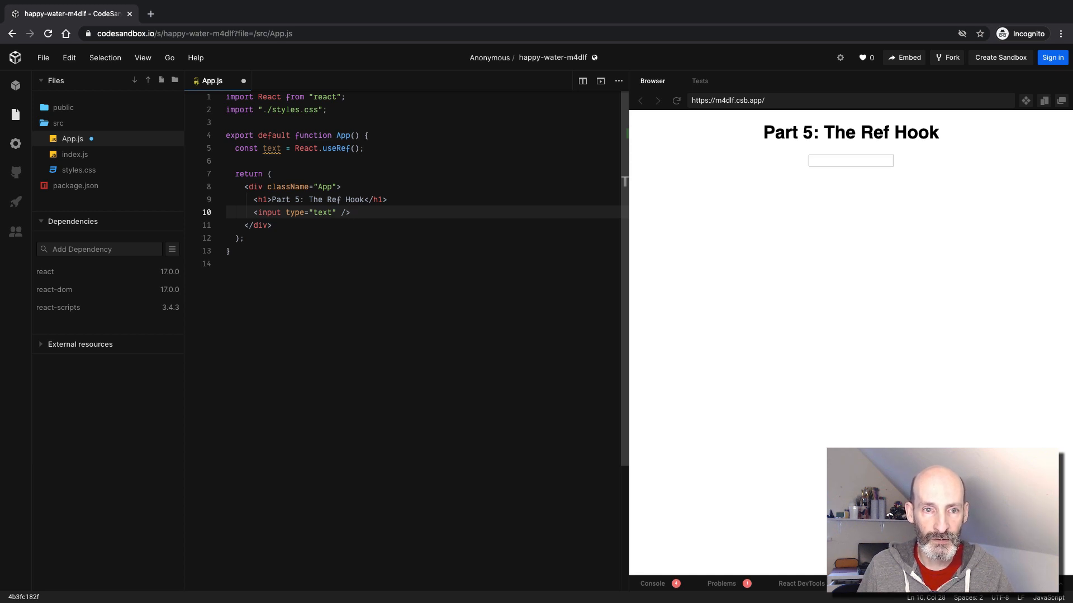
{"action": "type", "text": "ref={"}
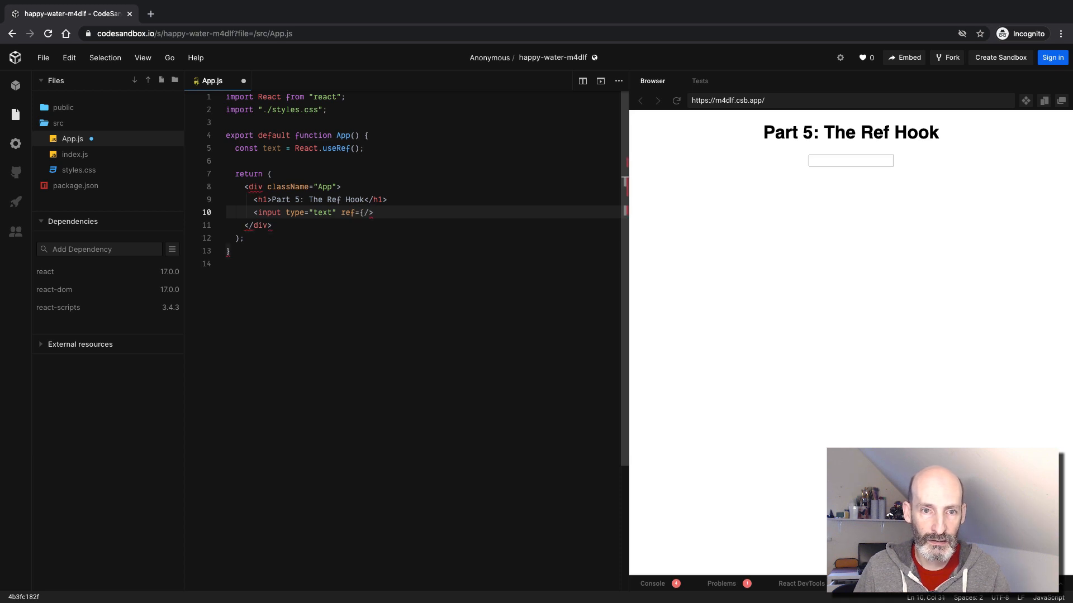
{"action": "type", "text": "text}"}
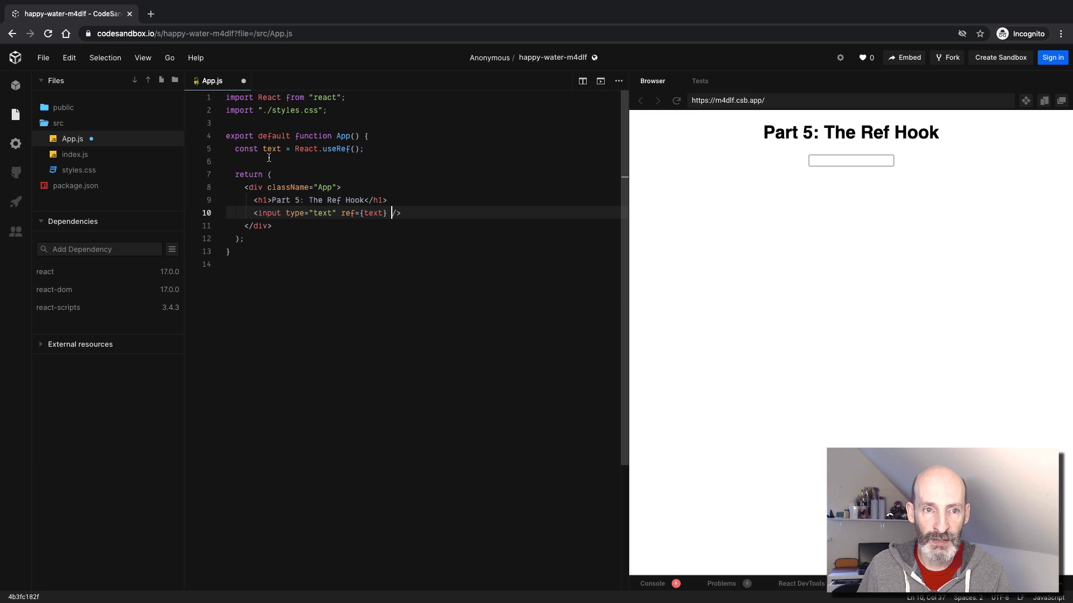
{"action": "mouse_move", "coordinate": [290, 188]}
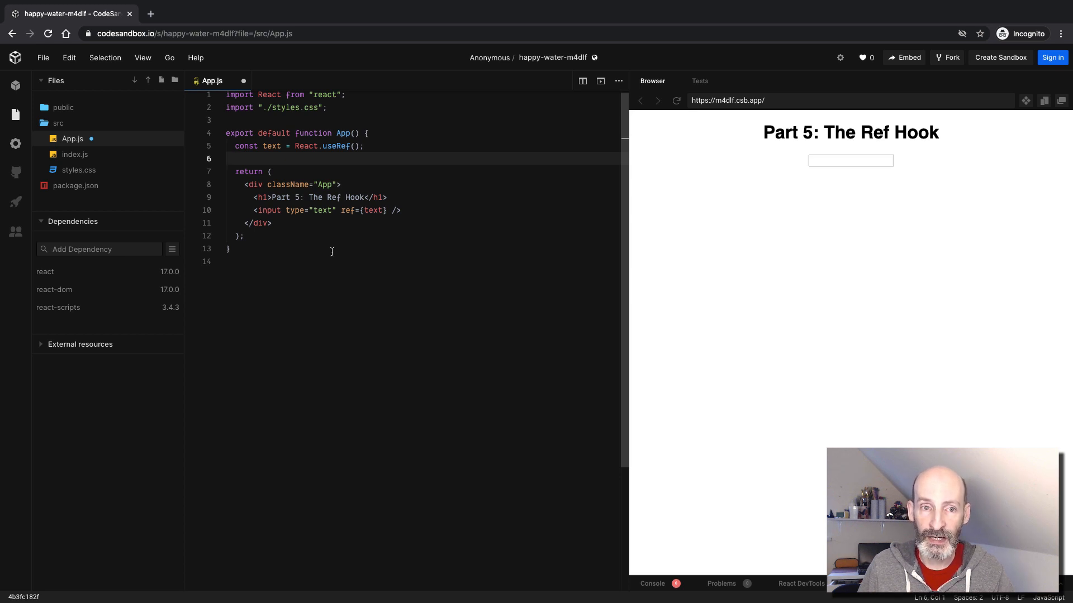
{"action": "mouse_move", "coordinate": [291, 210]}
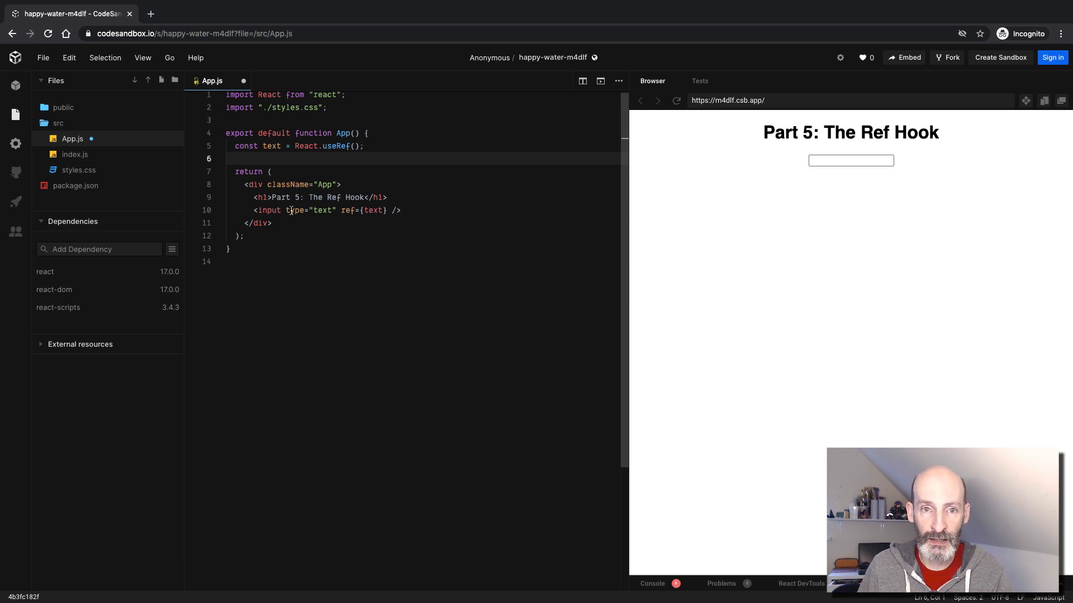
{"action": "mouse_move", "coordinate": [294, 210]}
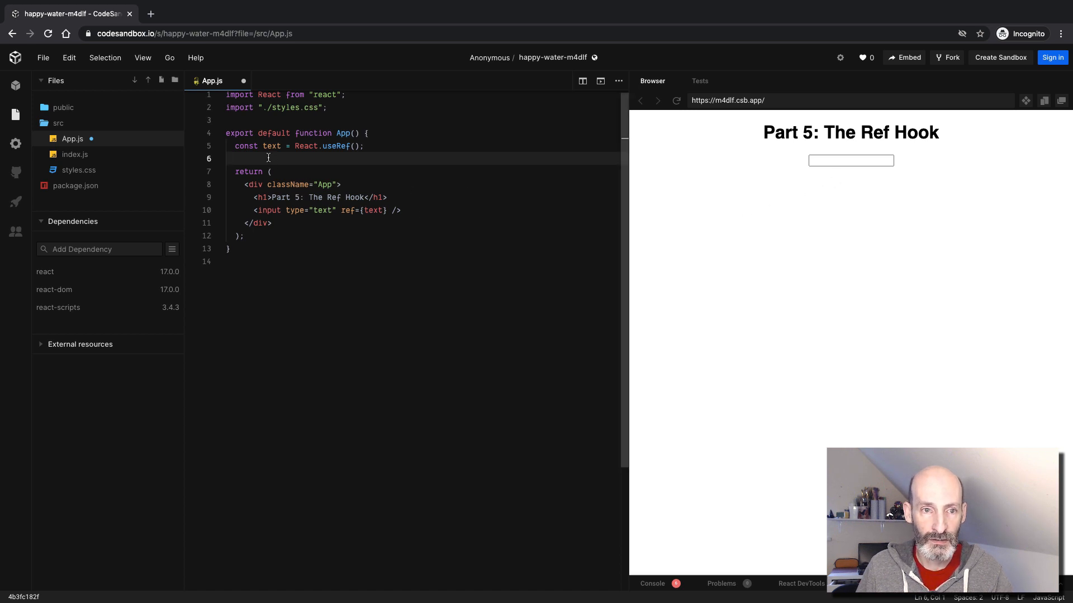
Step: Write React.useEffect(() => { console.log(text.current); }, []) above the return
{"action": "type", "text": "React."}
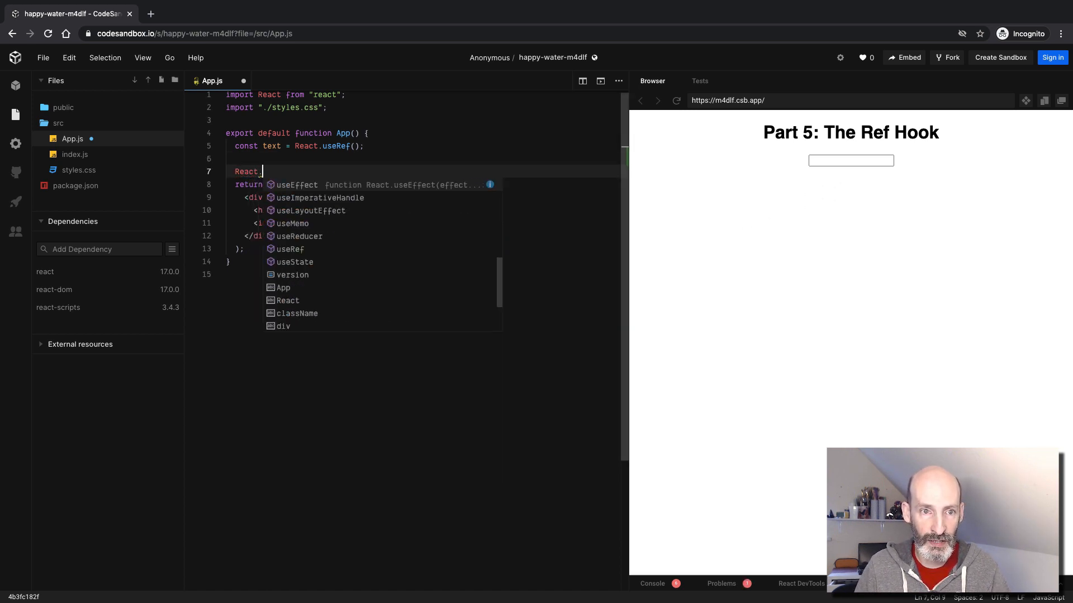
{"action": "type", "text": "useEffect(() => {"}
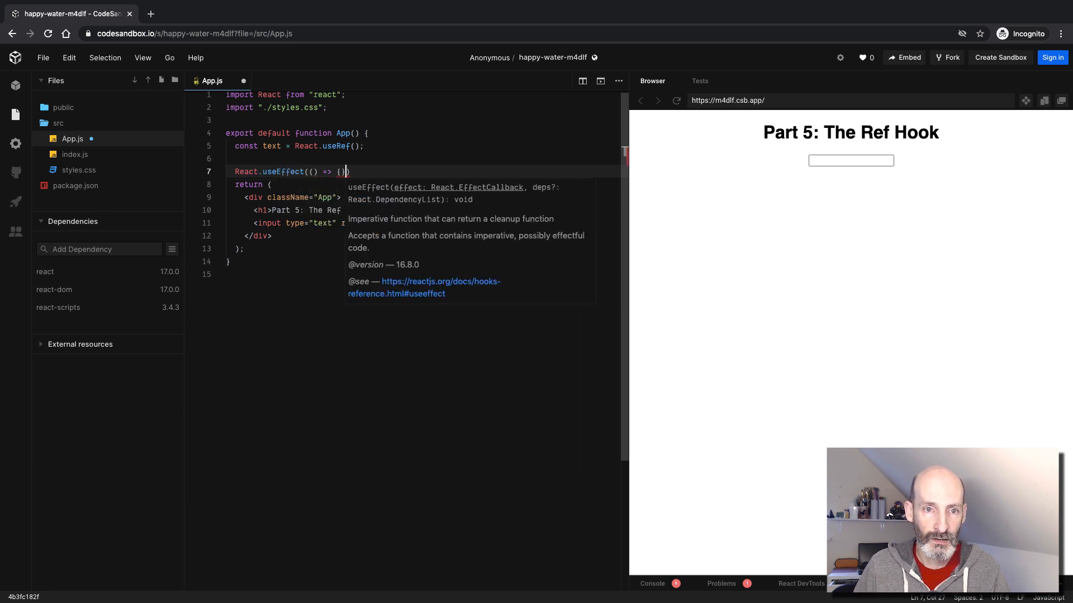
{"action": "type", "text": ", []"}
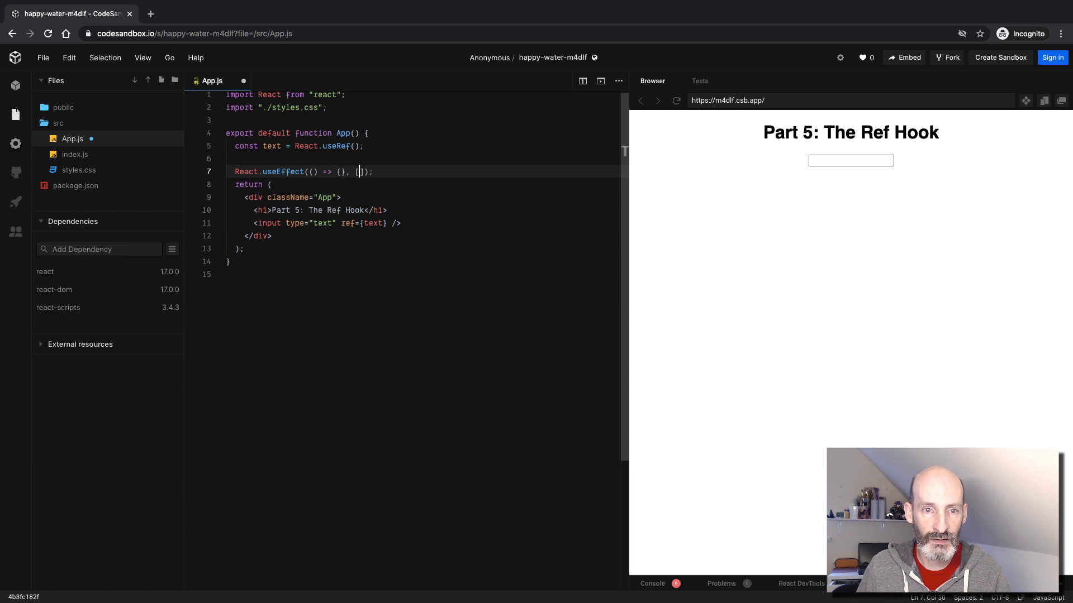
{"action": "key", "text": "Enter"}
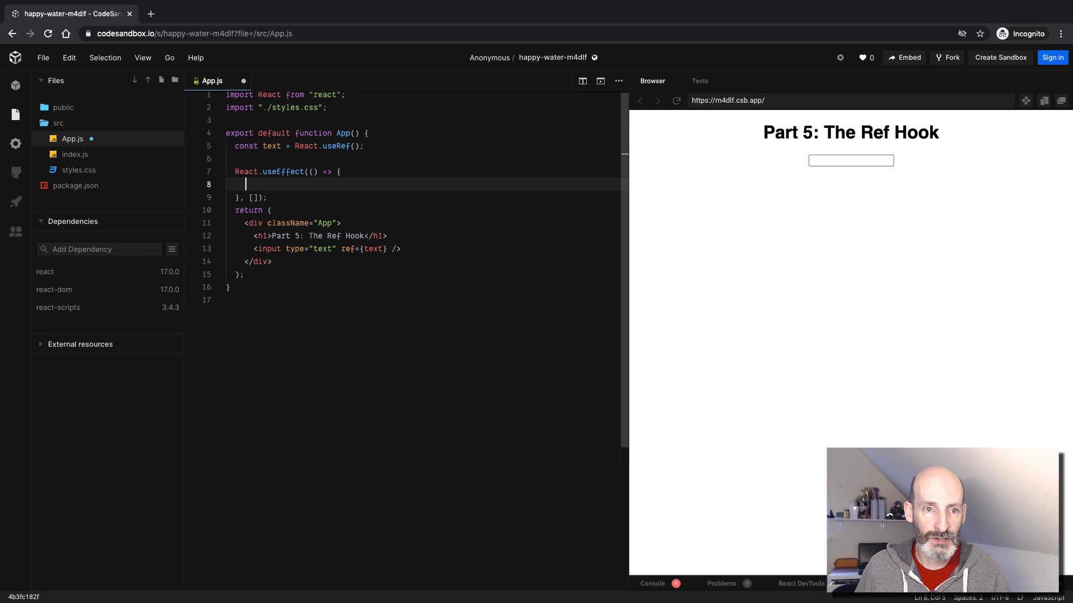
{"action": "type", "text": "console.log"}
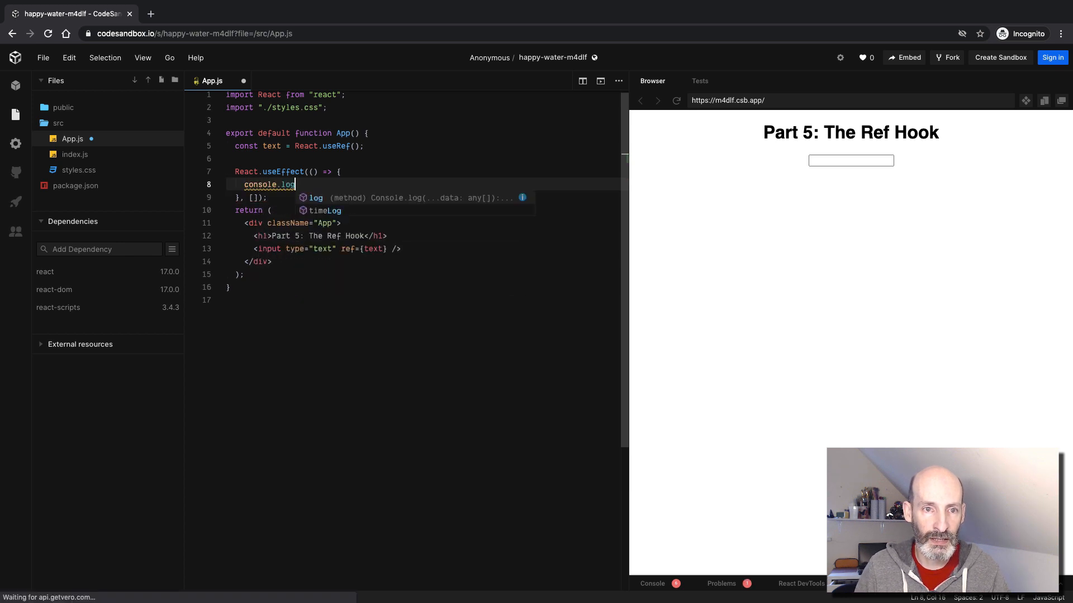
{"action": "type", "text": "(text.current);"}
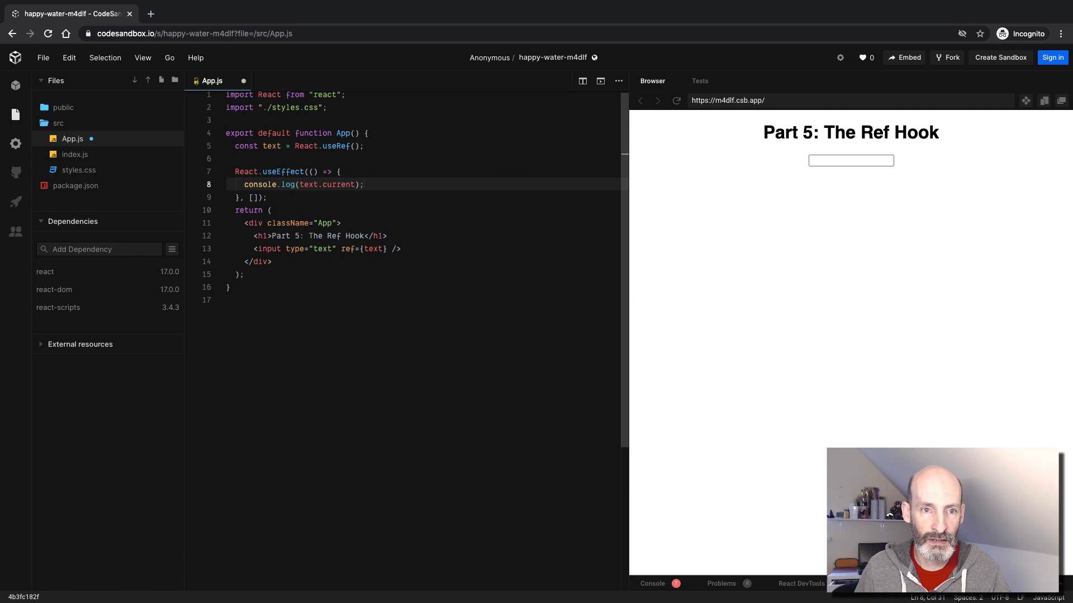
{"action": "key", "text": "Enter"}
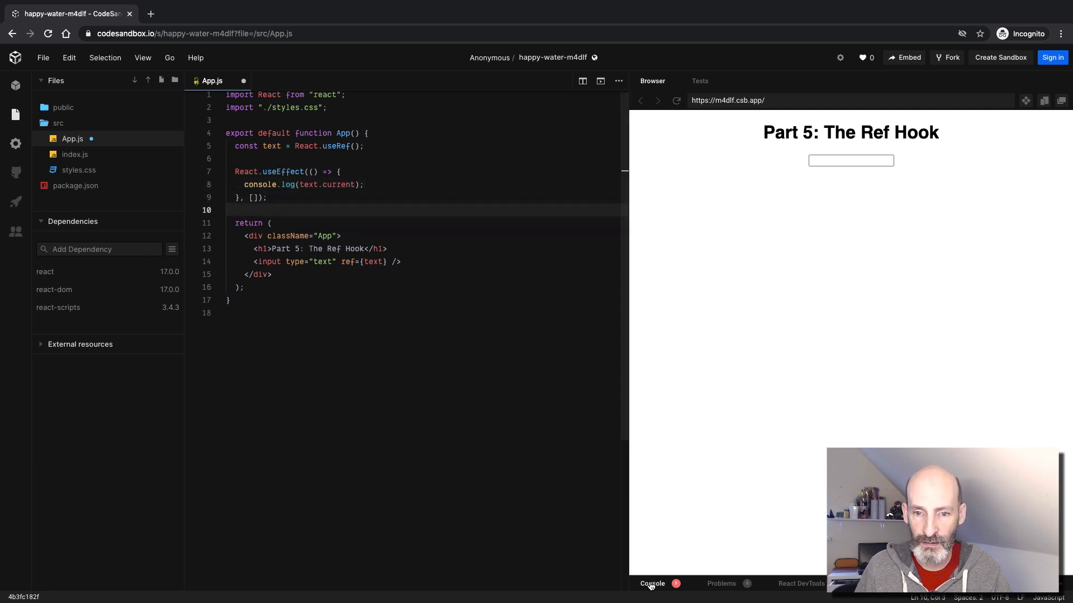
Step: View the logged input in the Console and add text.current.focus(); inside the effect
{"action": "left_click", "coordinate": [651, 583]}
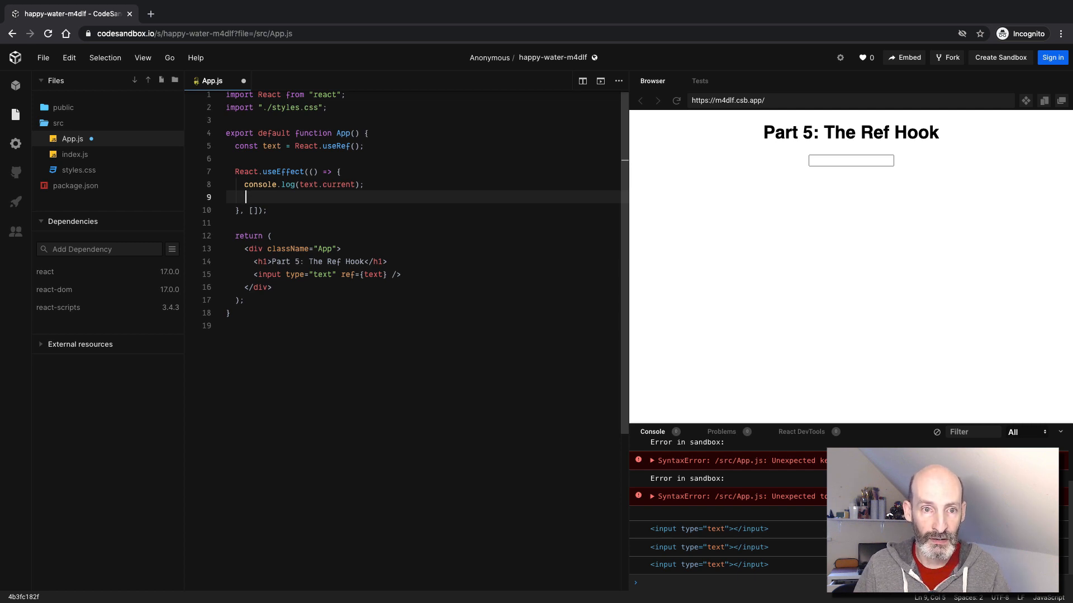
{"action": "type", "text": "text.current.focus();"}
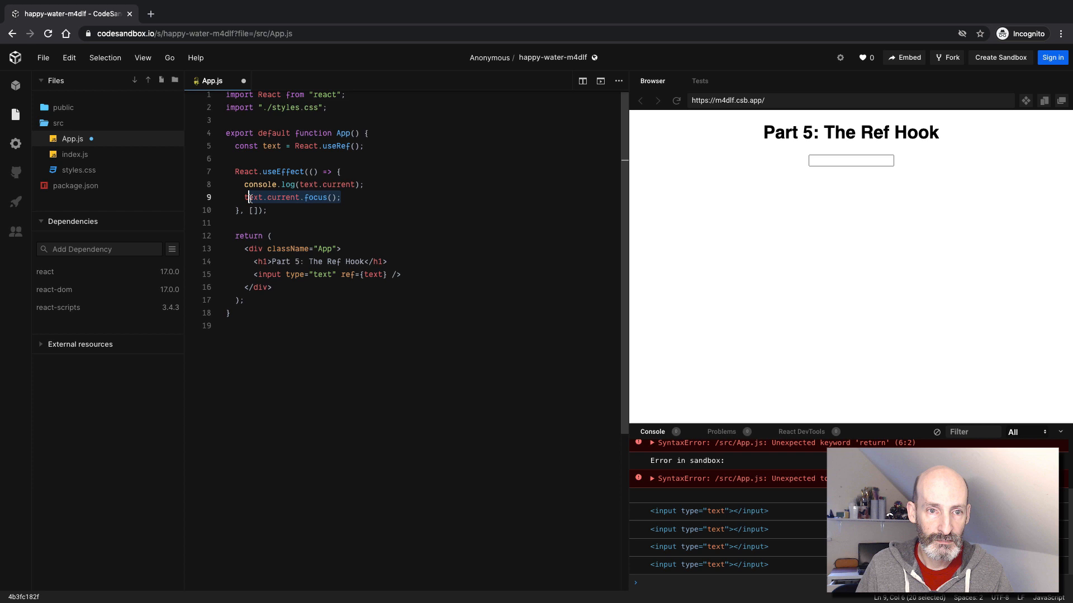
Step: Set text.current.style.background to a light colour in the effect, then delete that line again
{"action": "type", "text": "style.background = '"}
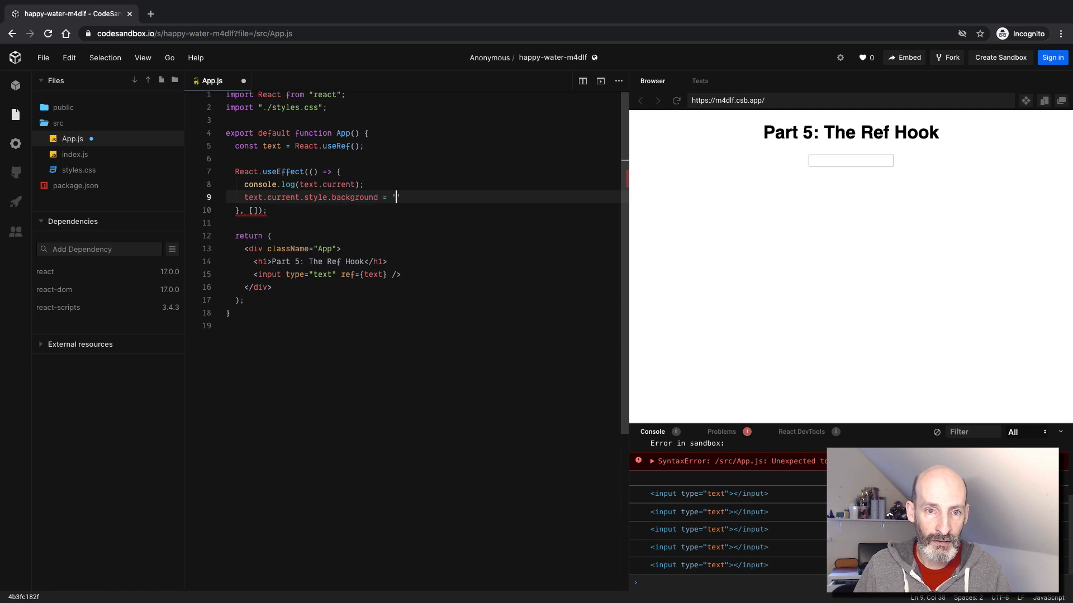
{"action": "type", "text": "#ddd"}
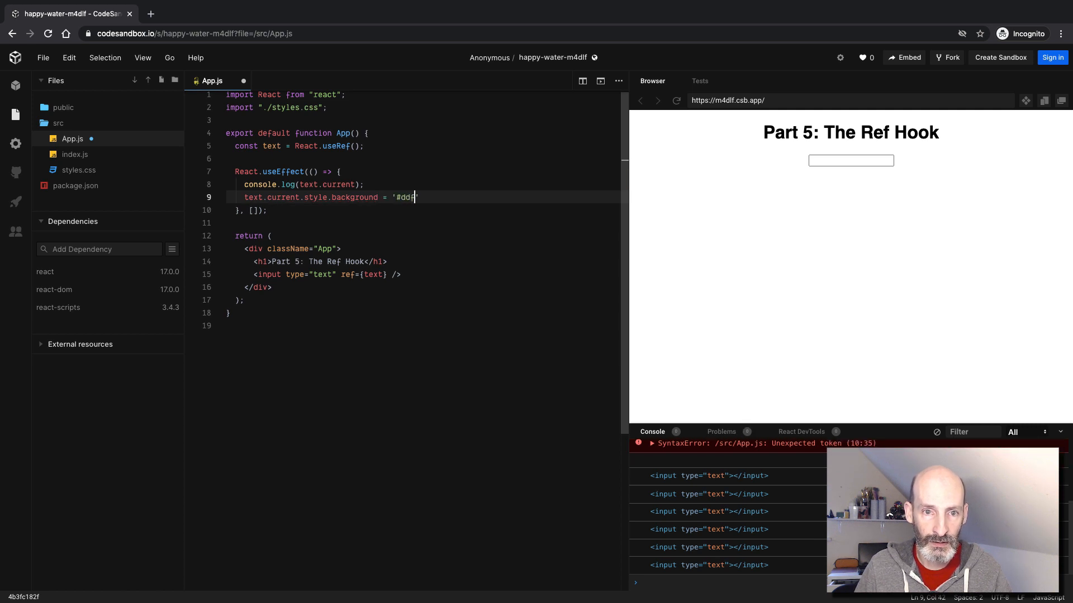
{"action": "type", "text": "';"}
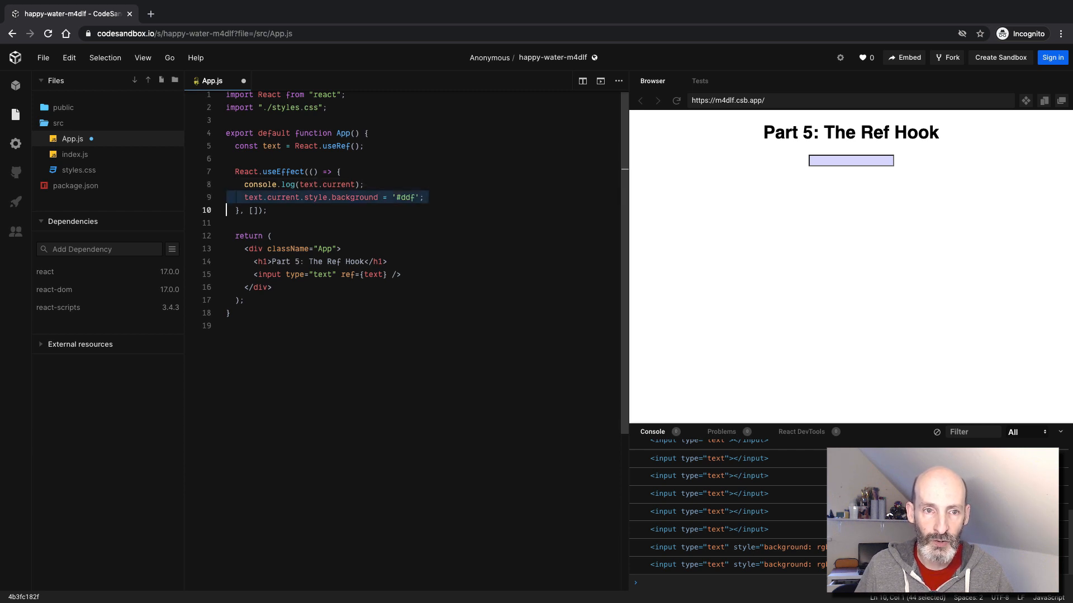
{"action": "key", "text": "Backspace"}
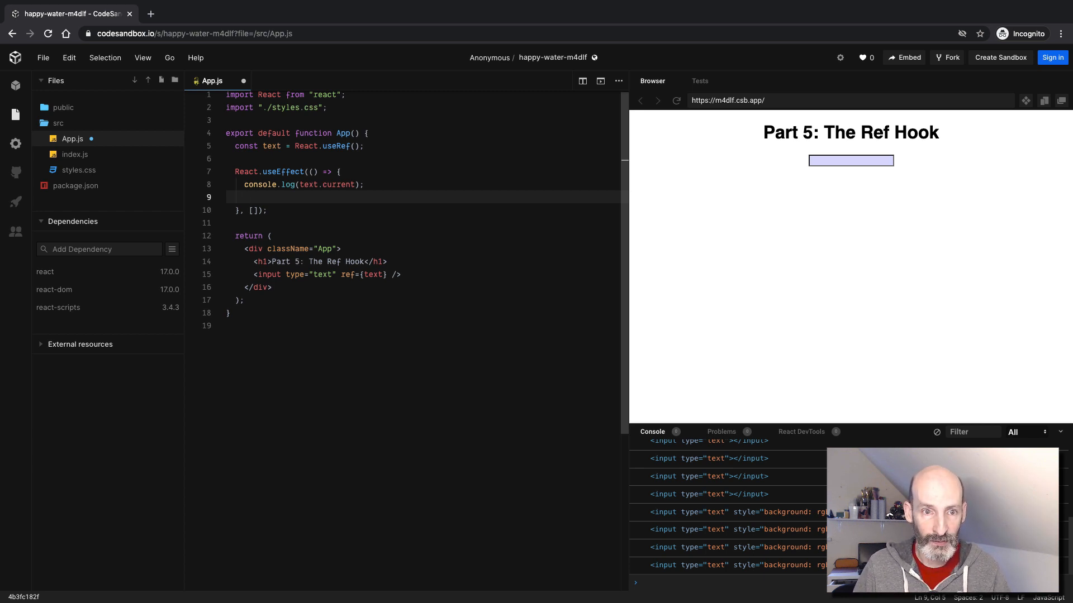
Step: Register text.current listeners for 'focus' with onFocus and 'blur' with onBlur, then start a const above the effect
{"action": "type", "text": "text.co"}
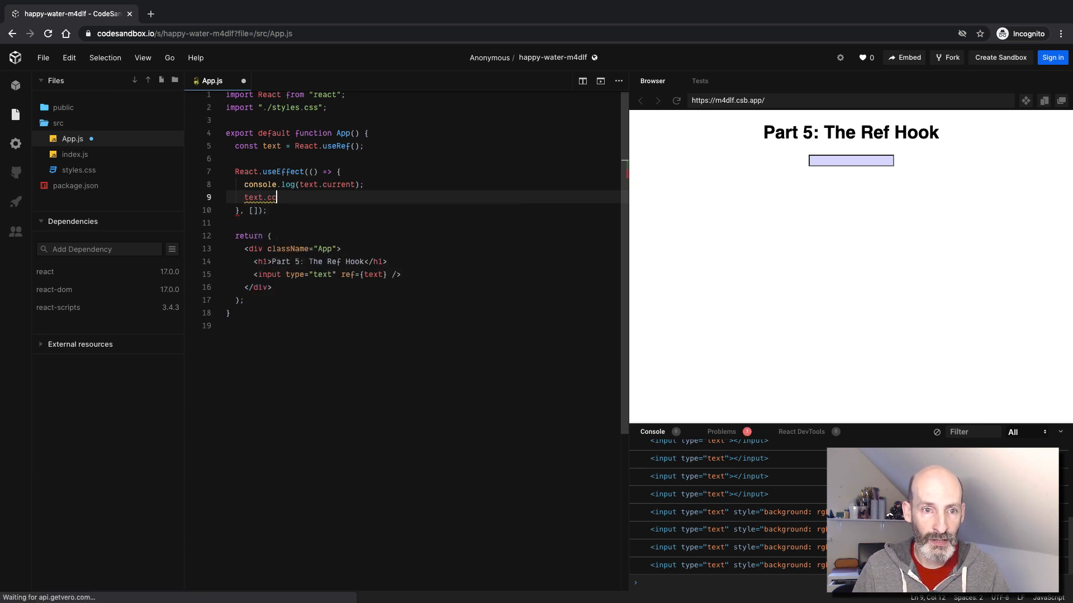
{"action": "type", "text": "urrent"}
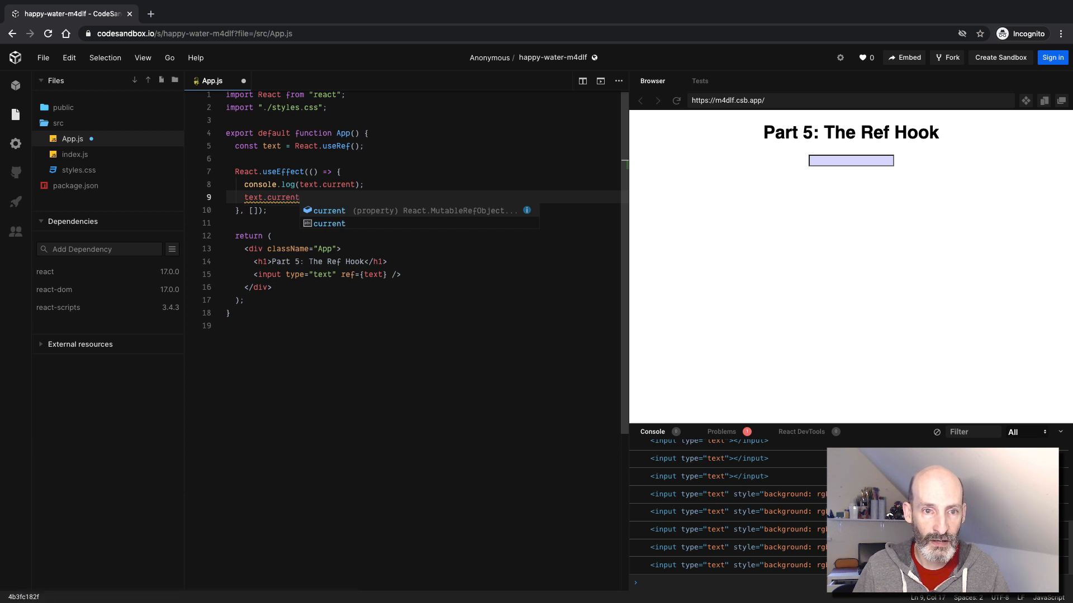
{"action": "type", "text": "addEventListener"}
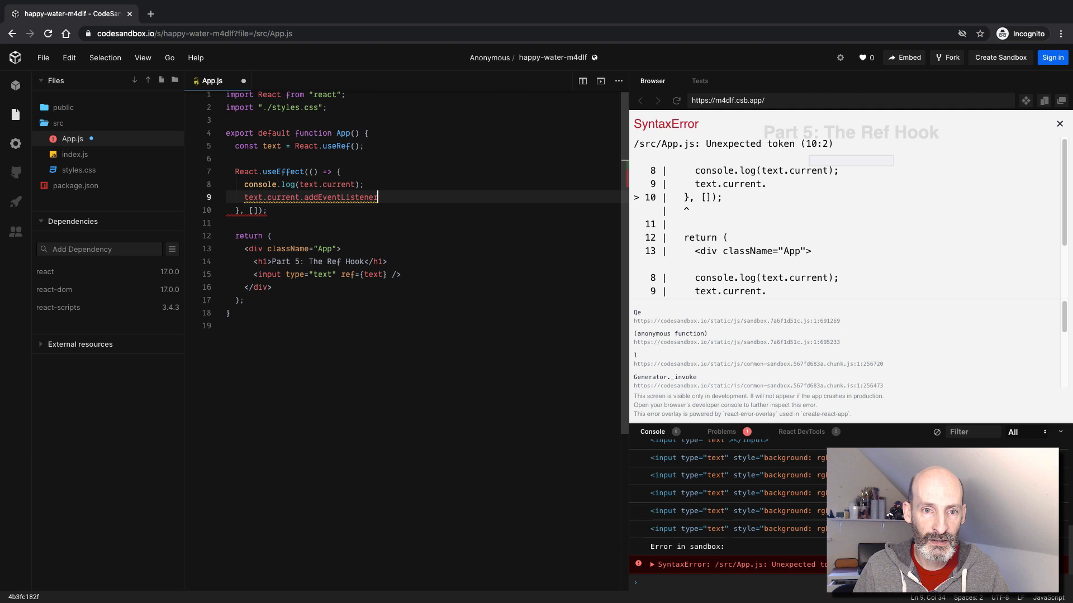
{"action": "type", "text": "('focus'"}
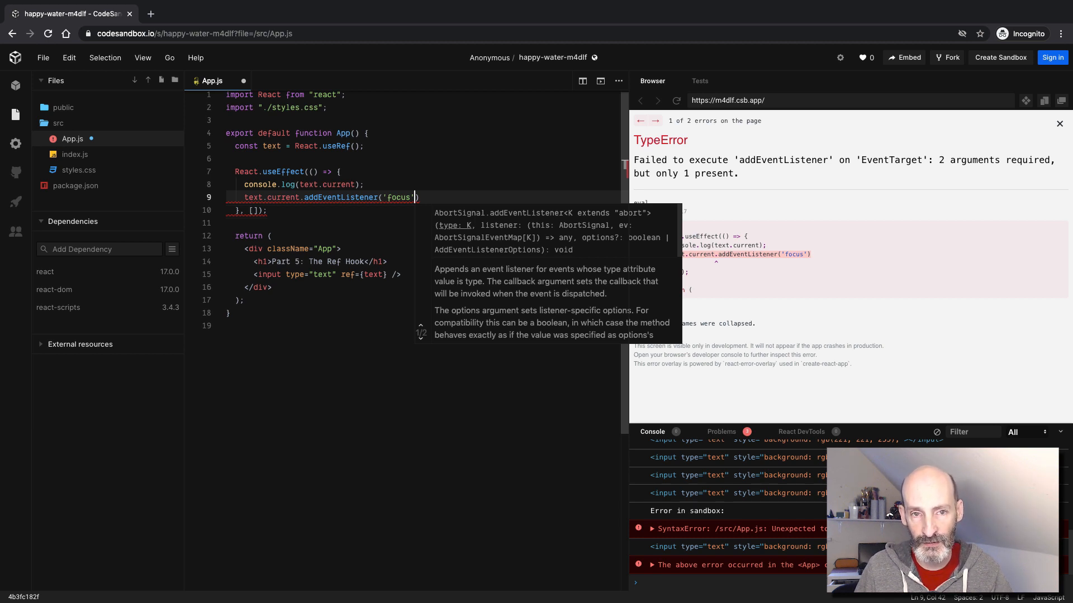
{"action": "type", "text": ", onFocus"}
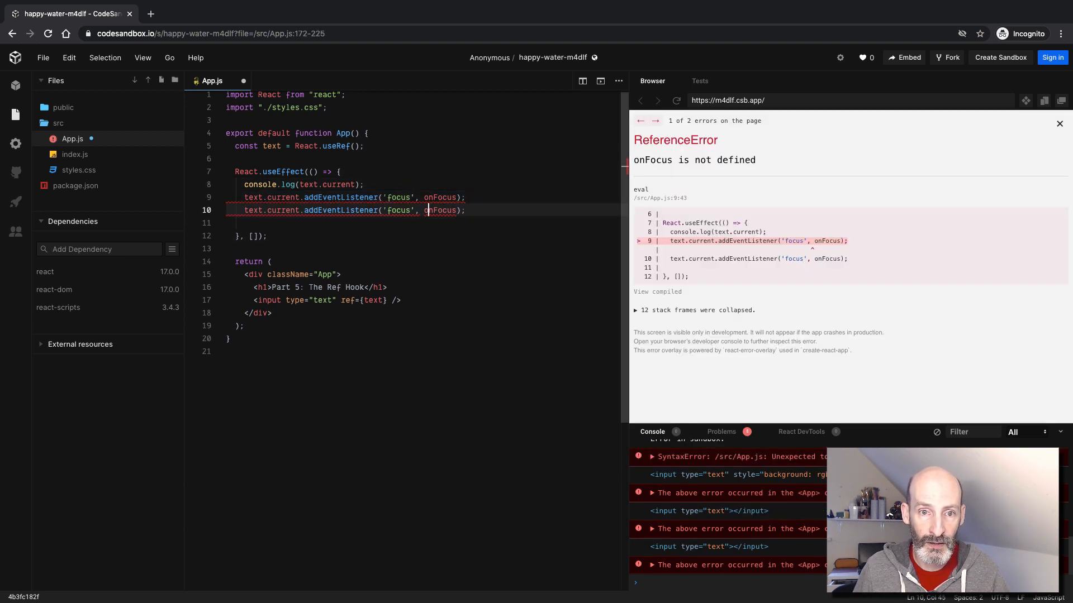
{"action": "type", "text": "blur"}
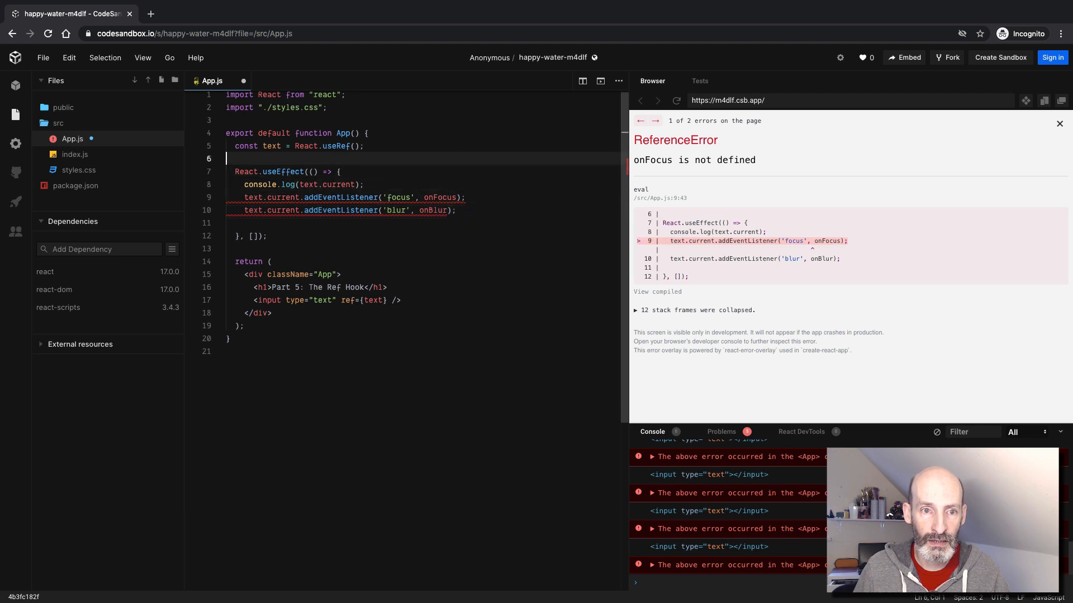
{"action": "type", "text": "const"}
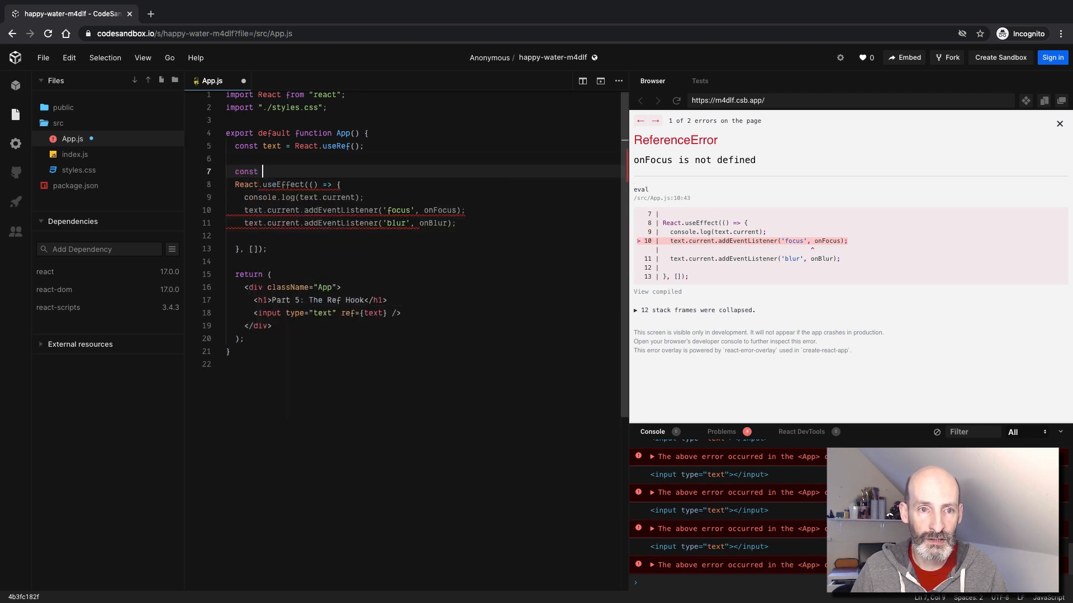
Step: Write onFocus setting text.current.style.background to '#ddf' and begin the matching onBlur handler
{"action": "type", "text": "onFocus = ()"}
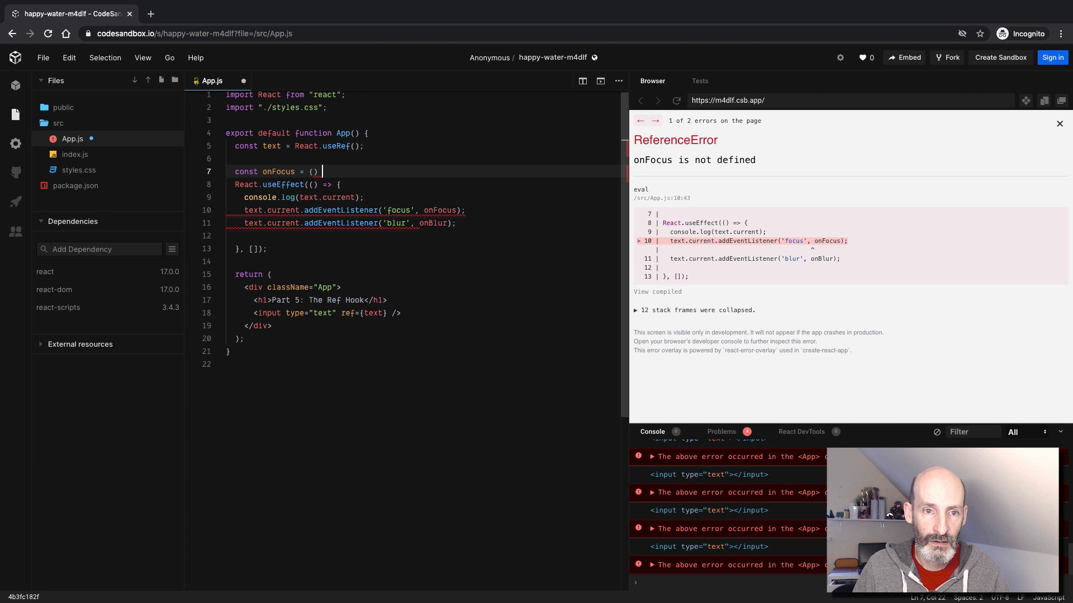
{"action": "type", "text": "=> {}"}
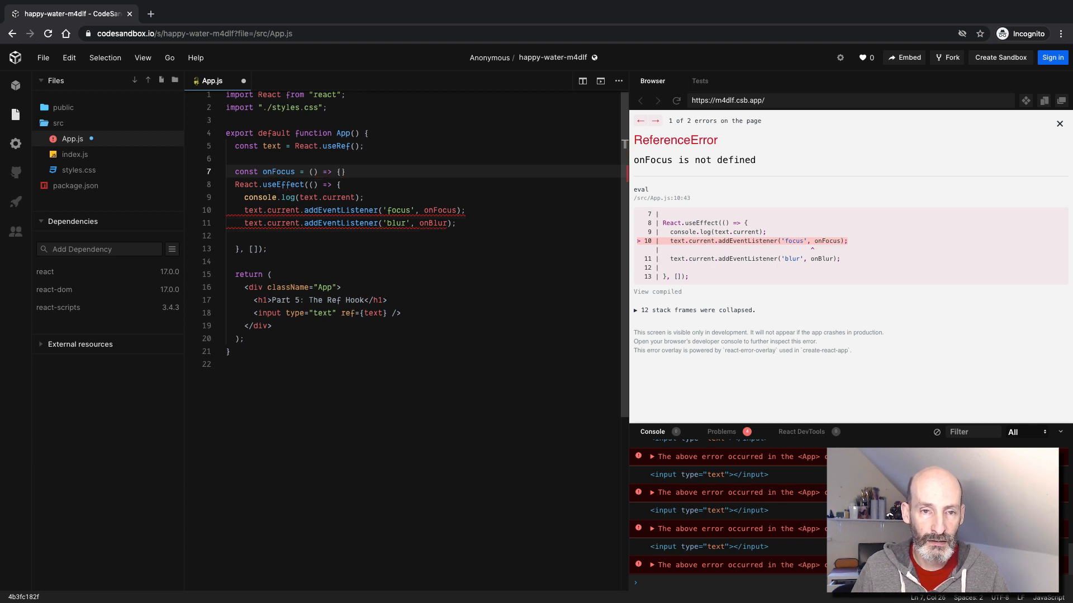
{"action": "left_click", "coordinate": [655, 121]}
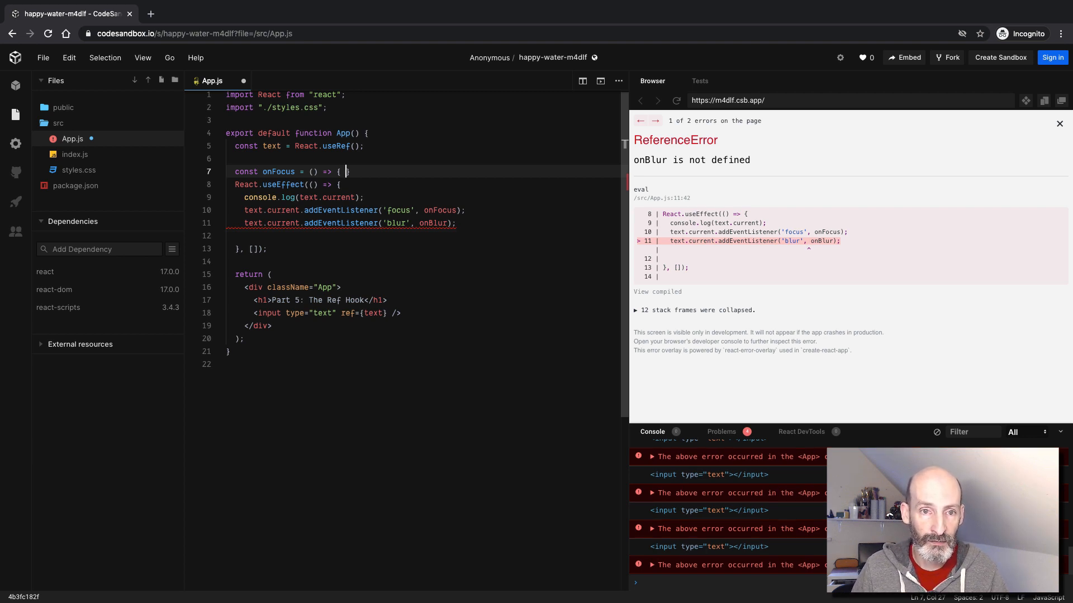
{"action": "type", "text": "text.current."}
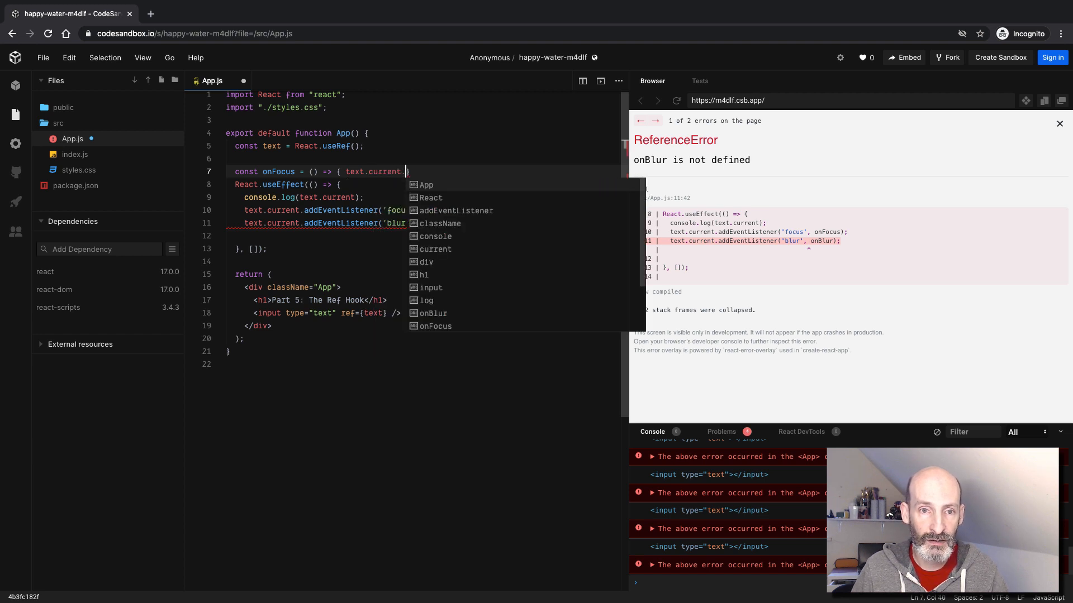
{"action": "type", "text": ".style.background = '#"}
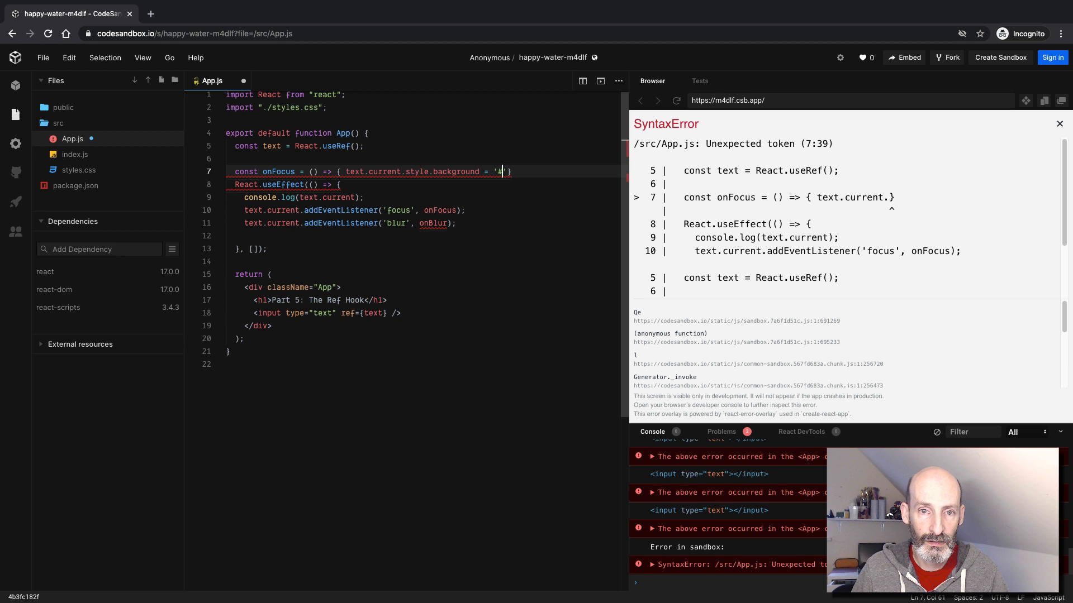
{"action": "type", "text": "ddf"}
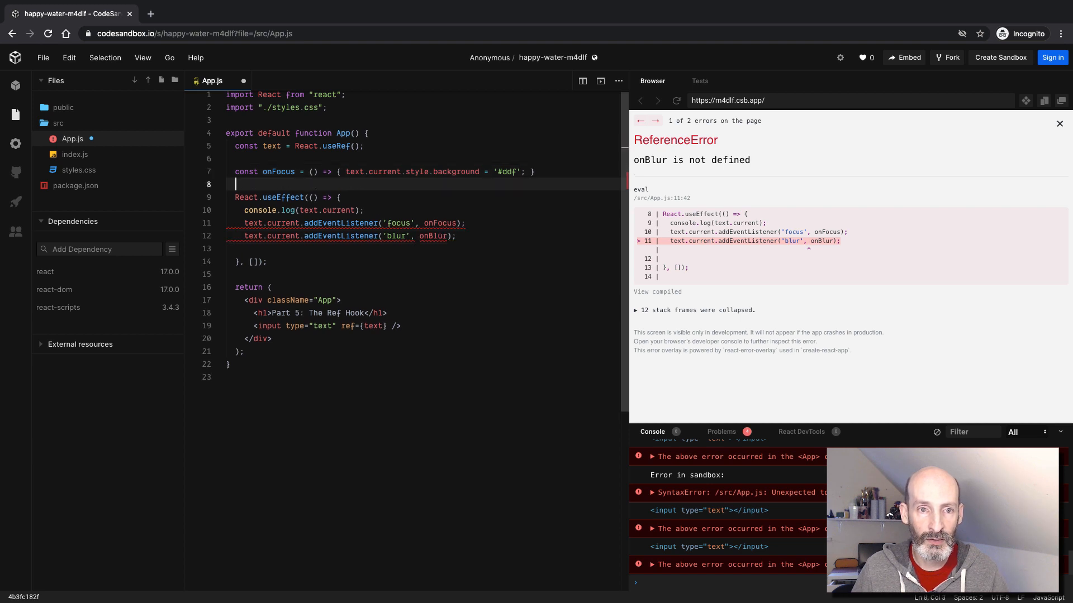
{"action": "type", "text": "const onBlur = () => { text.current.style.background = '#fff';"}
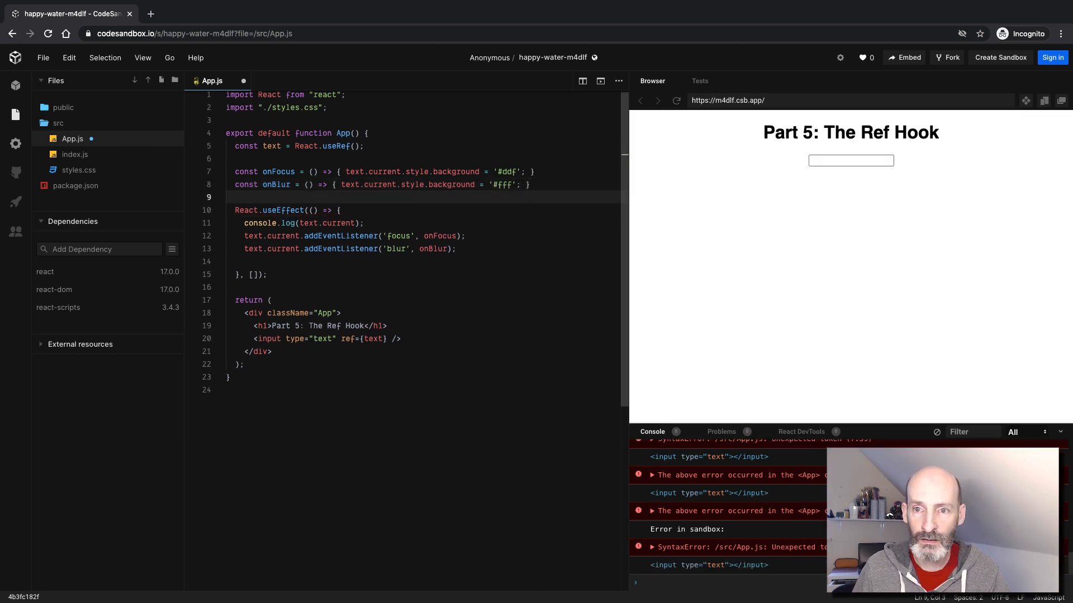
{"action": "left_click", "coordinate": [850, 160]}
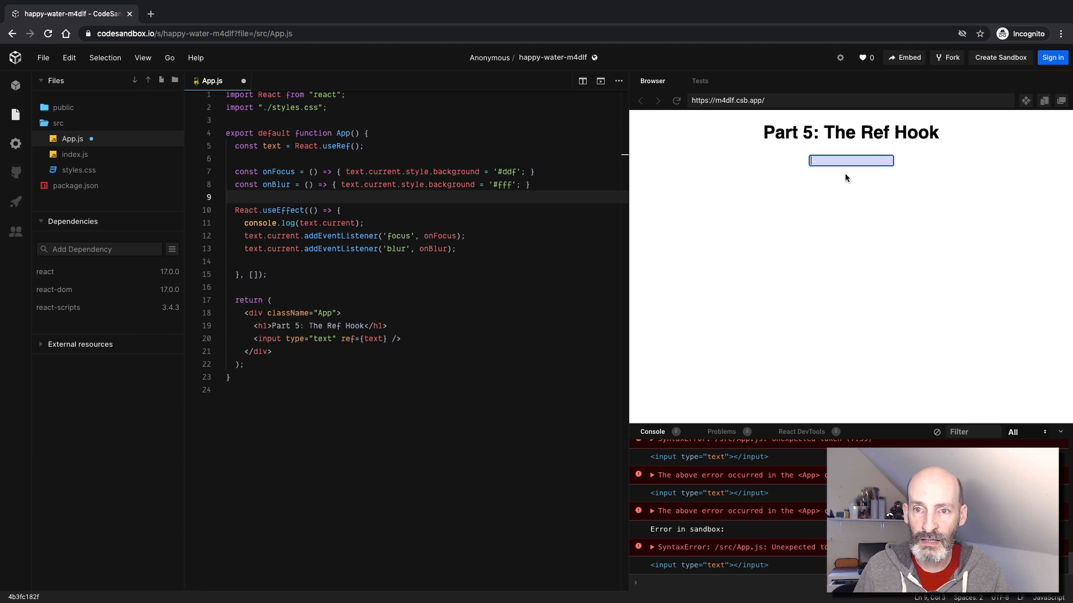
{"action": "mouse_move", "coordinate": [850, 160]}
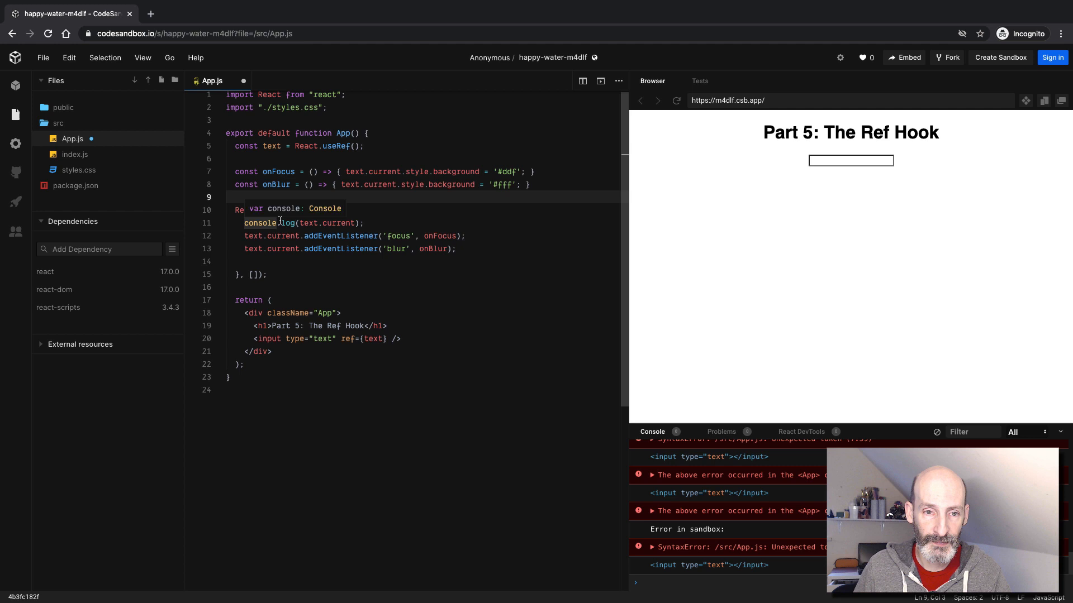
{"action": "type", "text": "React.useEffect(() => {"}
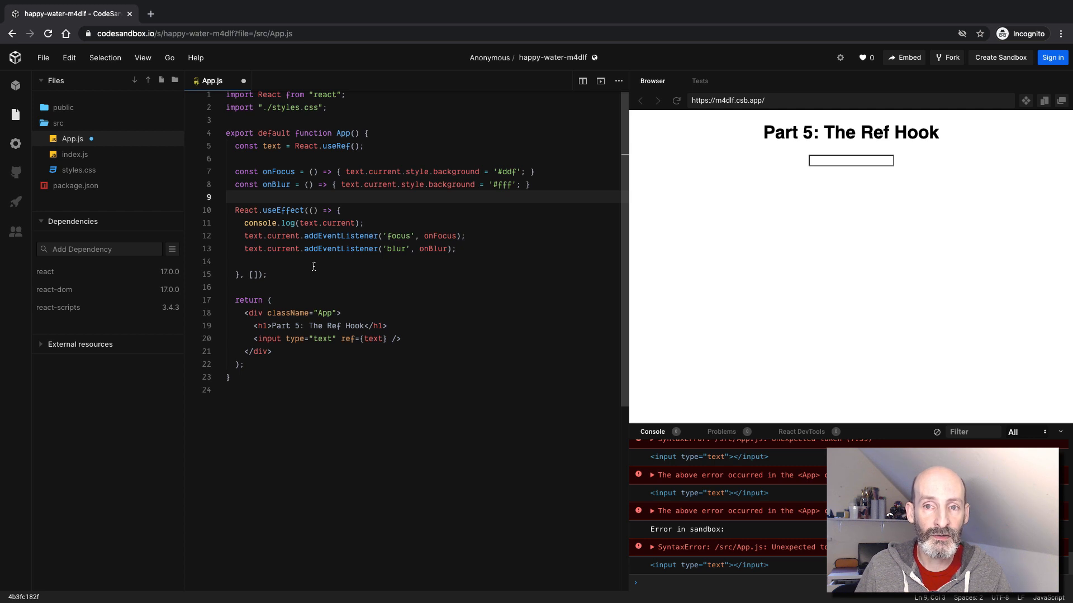
{"action": "mouse_move", "coordinate": [844, 191]}
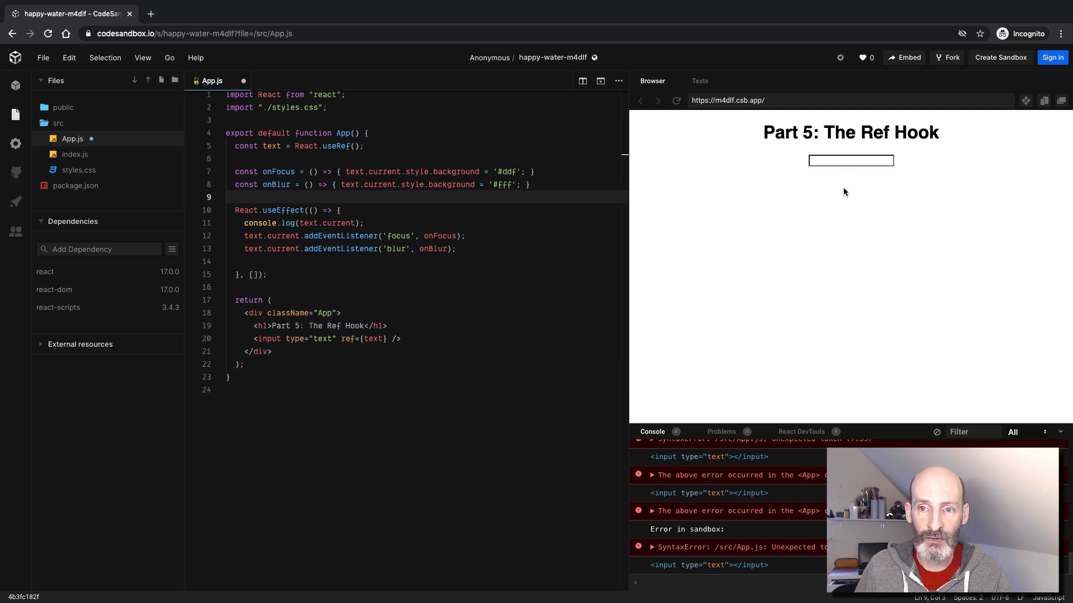
{"action": "left_click", "coordinate": [851, 160]}
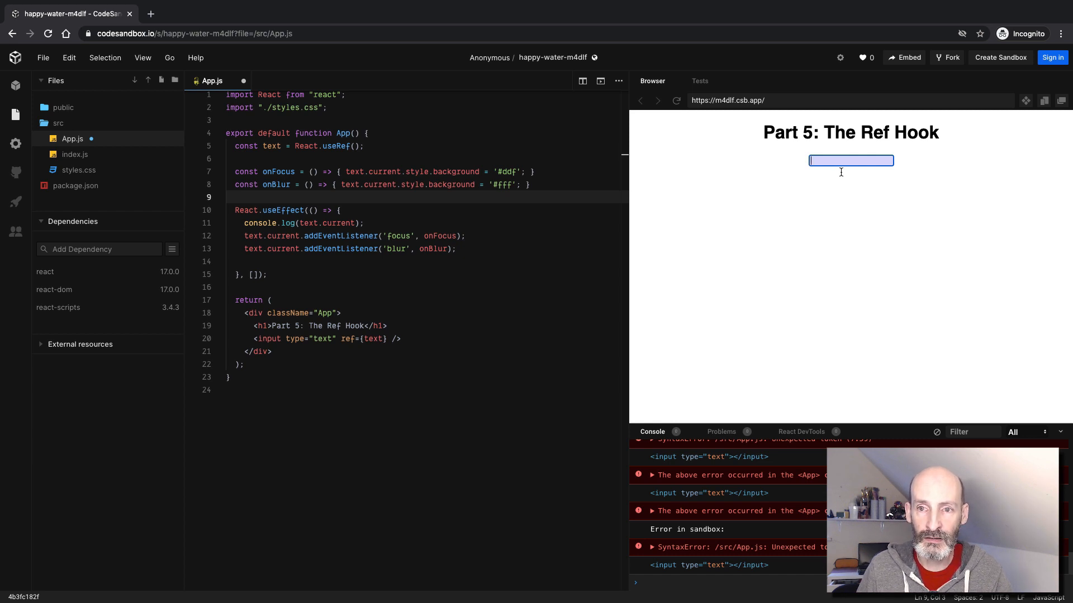
{"action": "left_click", "coordinate": [842, 201]}
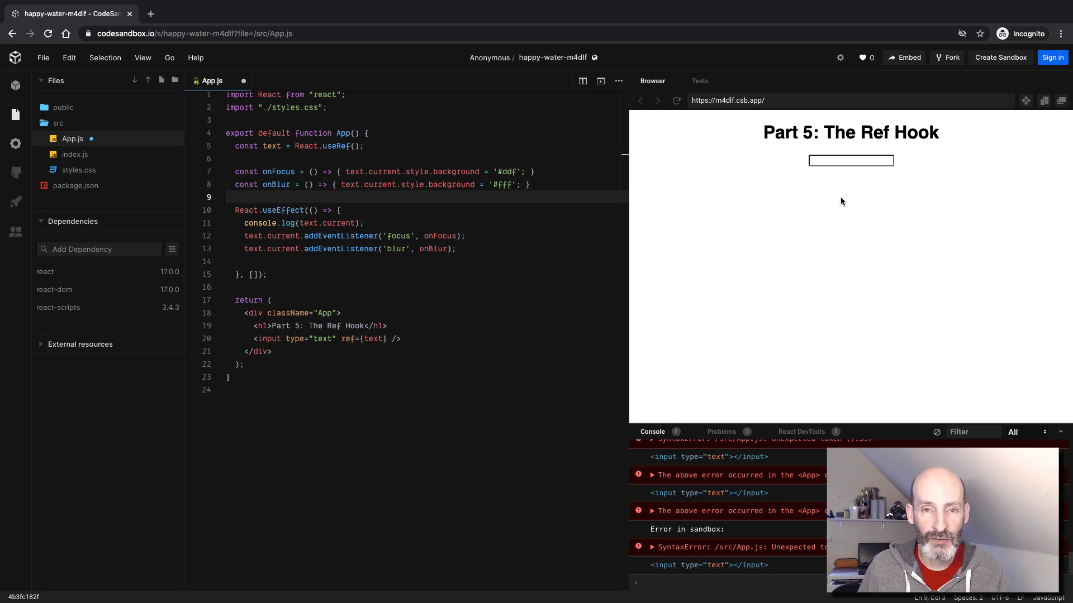
{"action": "mouse_move", "coordinate": [750, 240]}
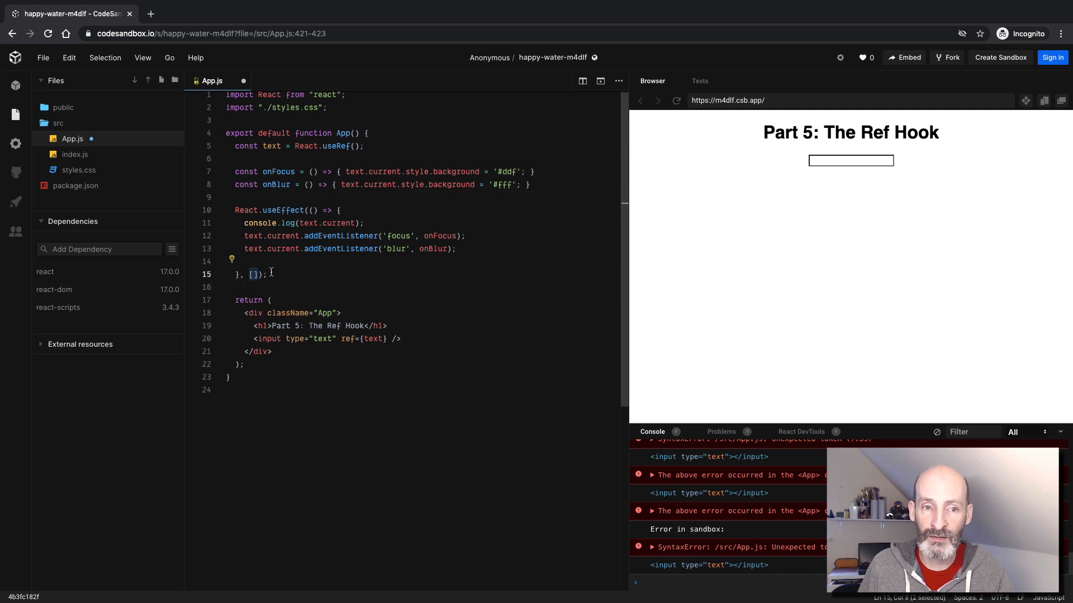
Step: Add another blank line at the end of the effect body below the listener lines
{"action": "left_click", "coordinate": [267, 274]}
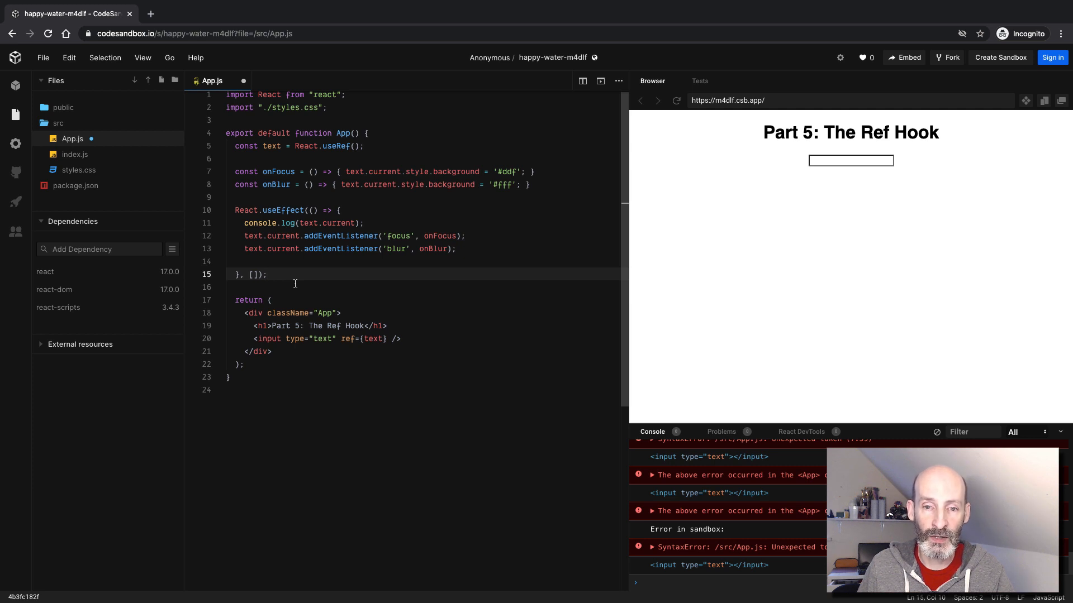
{"action": "left_click", "coordinate": [254, 262]}
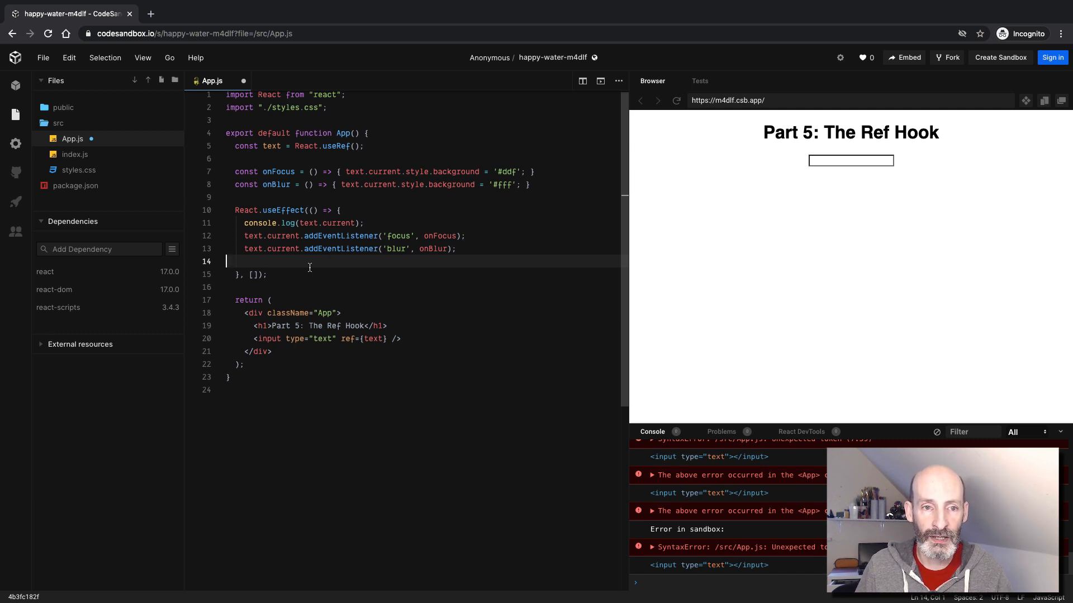
{"action": "key", "text": "Enter"}
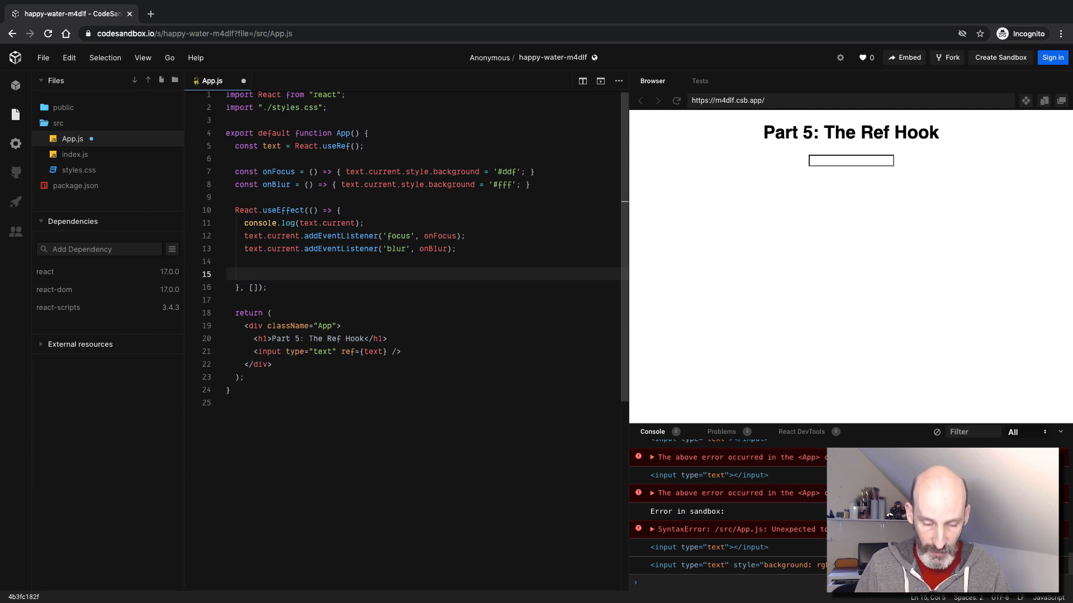
Step: Return a cleanup function from the effect whose body holds the removeEventListener calls for focus and blur
{"action": "type", "text": "reu"}
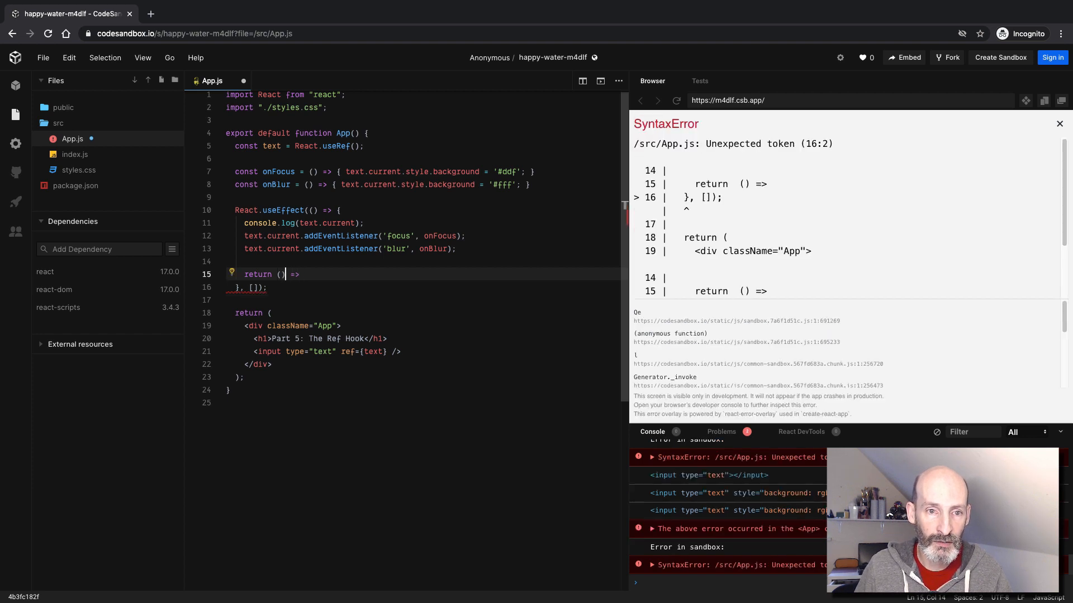
{"action": "type", "text": "{"}
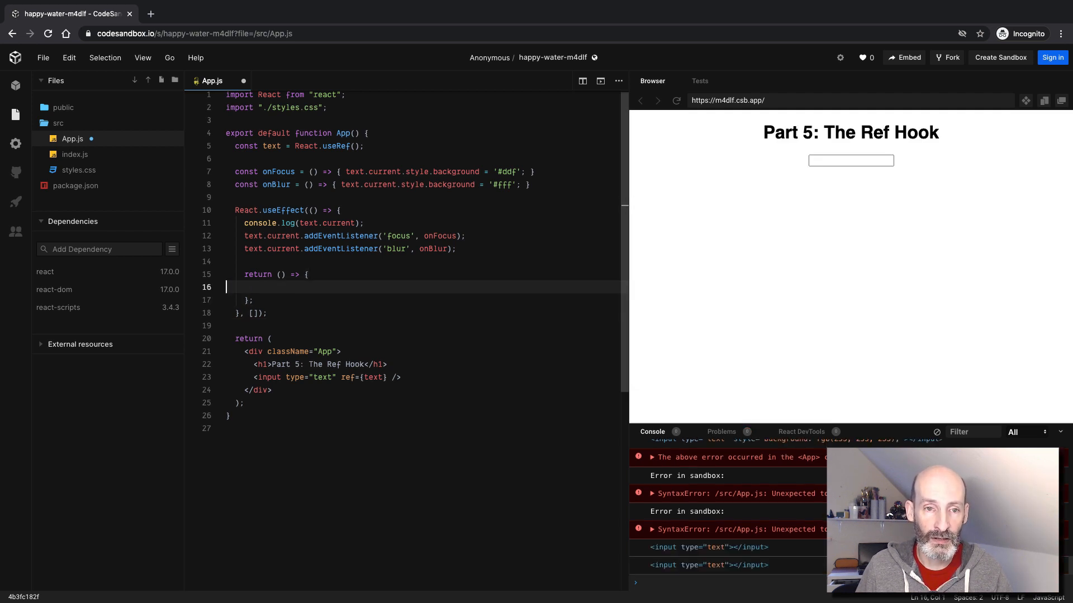
{"action": "left_click", "coordinate": [253, 235]}
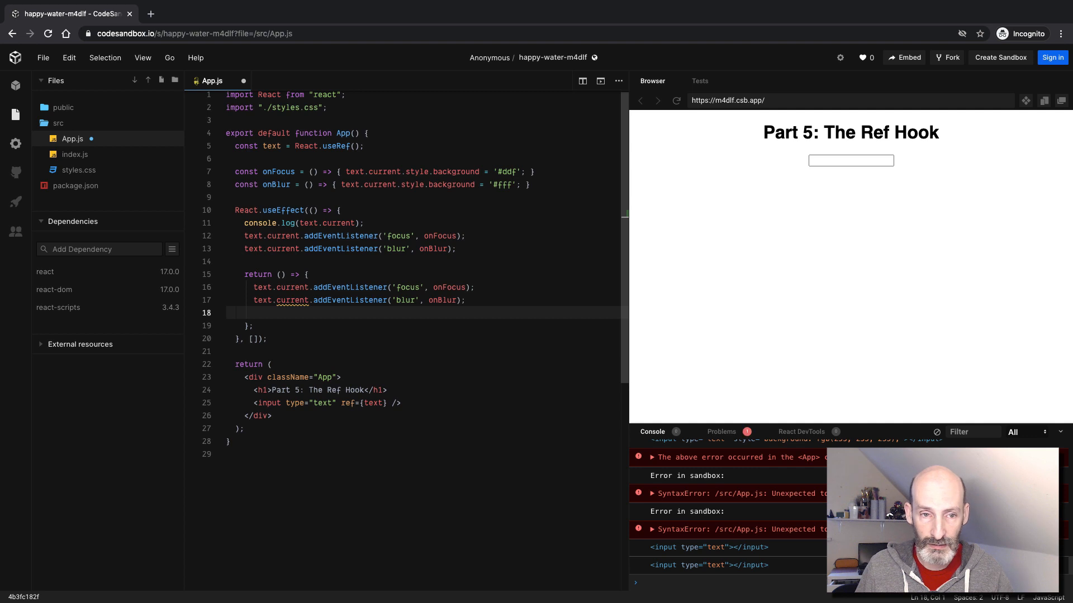
{"action": "key", "text": "Backspace"}
{"action": "type", "text": "remove"}
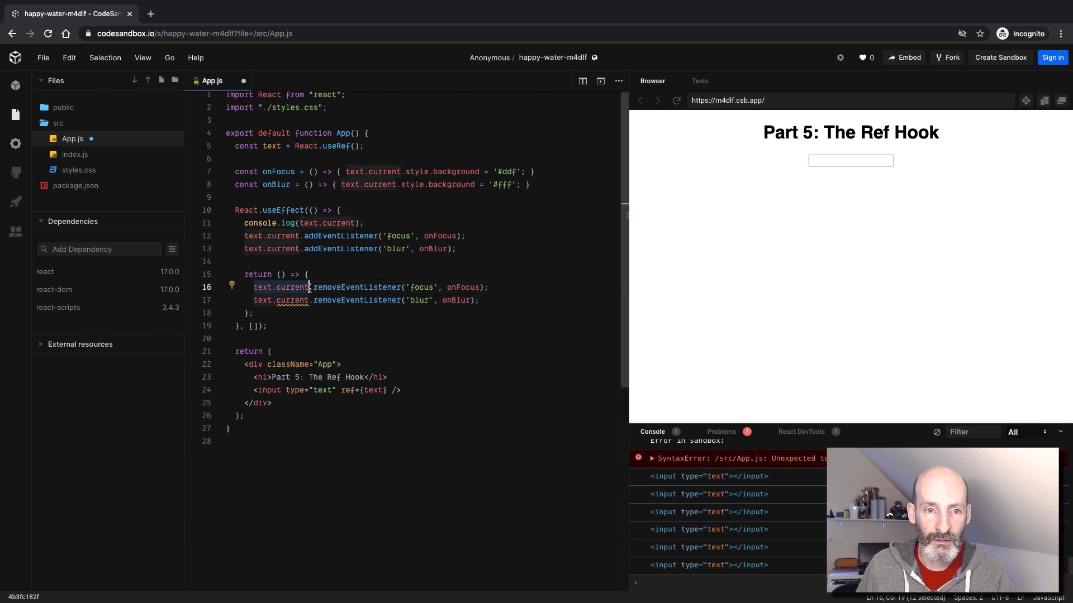
Step: Declare const myText = text.current after the console.log for use in the listener calls
{"action": "left_click", "coordinate": [323, 313]}
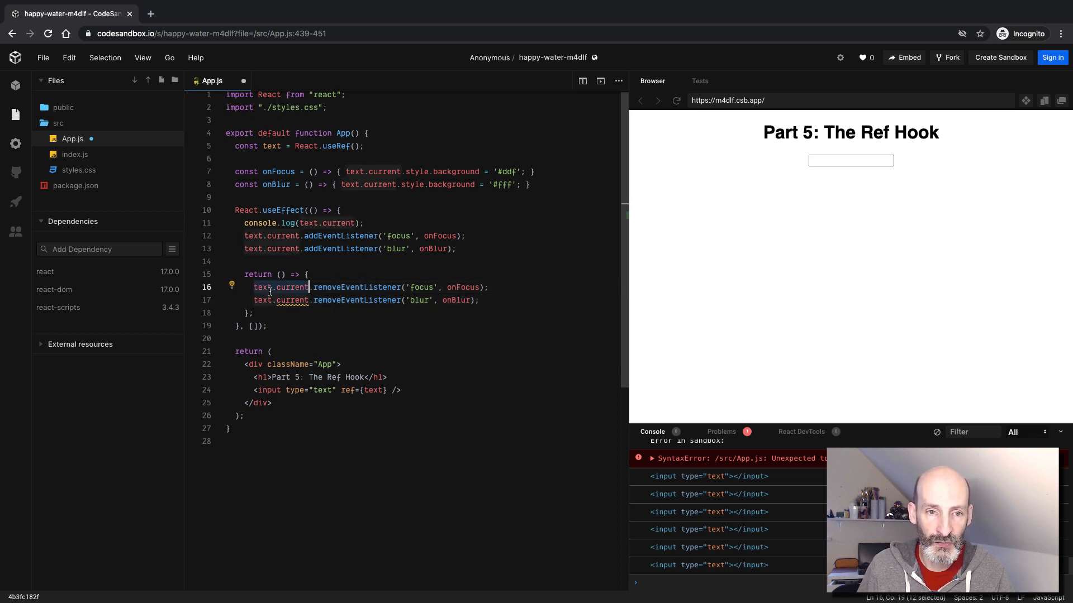
{"action": "mouse_move", "coordinate": [356, 286]}
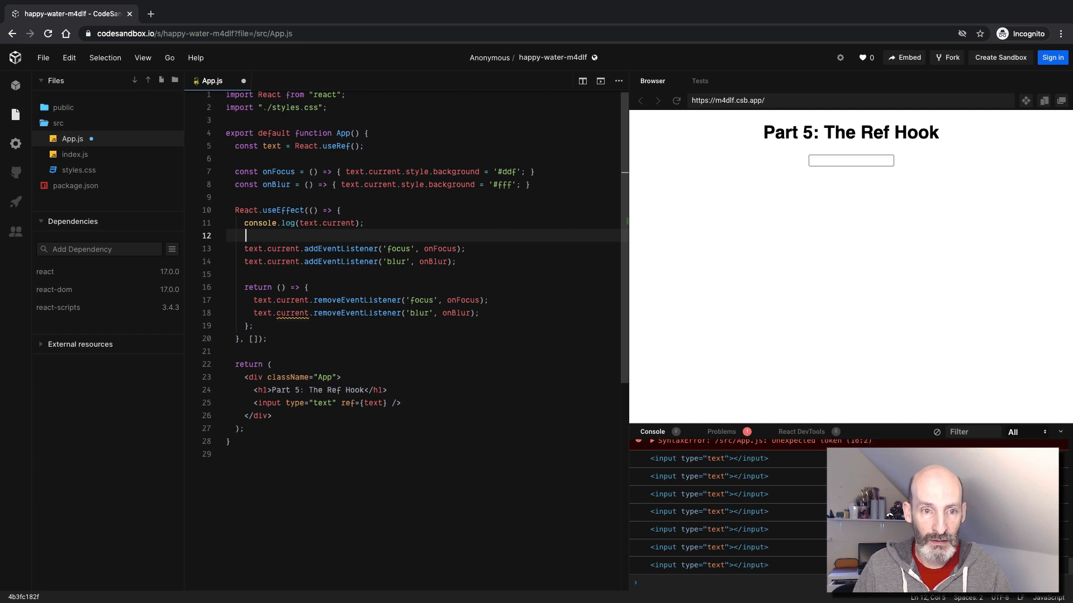
{"action": "type", "text": "const"}
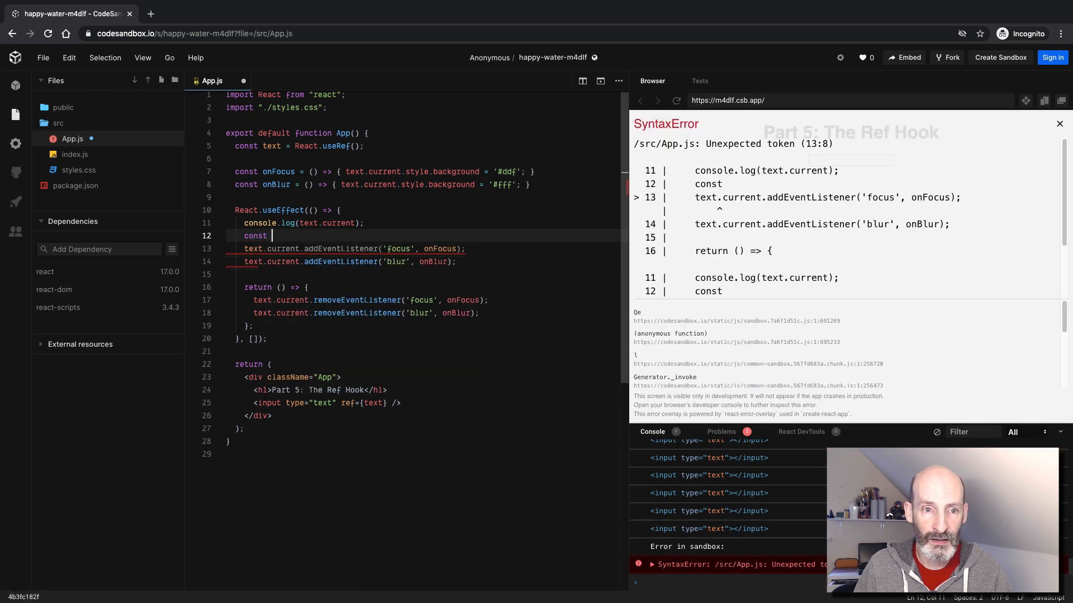
{"action": "type", "text": "my"}
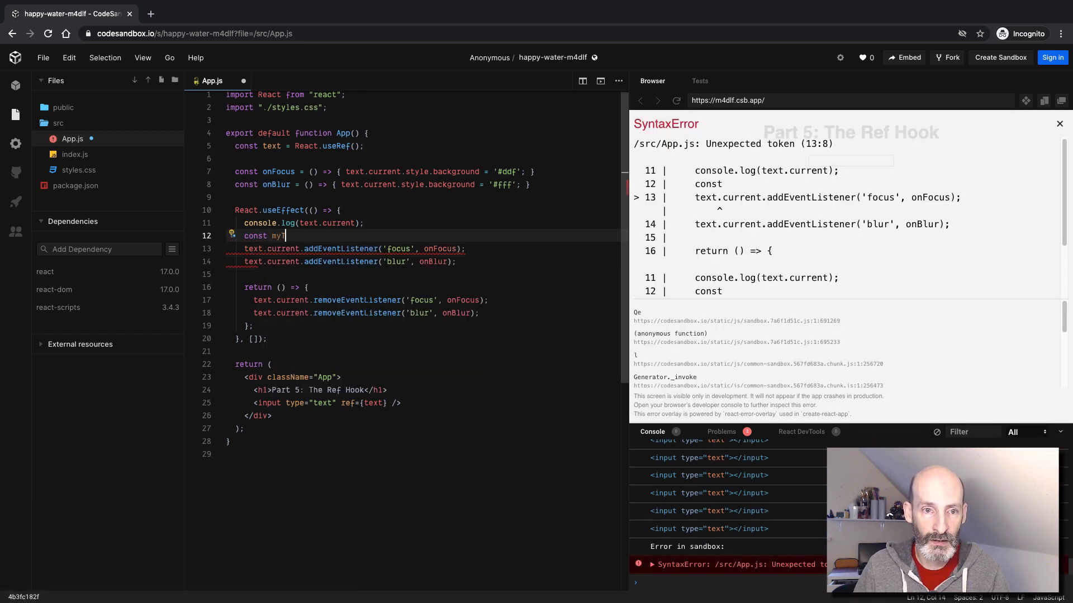
{"action": "type", "text": "Text = text.current;"}
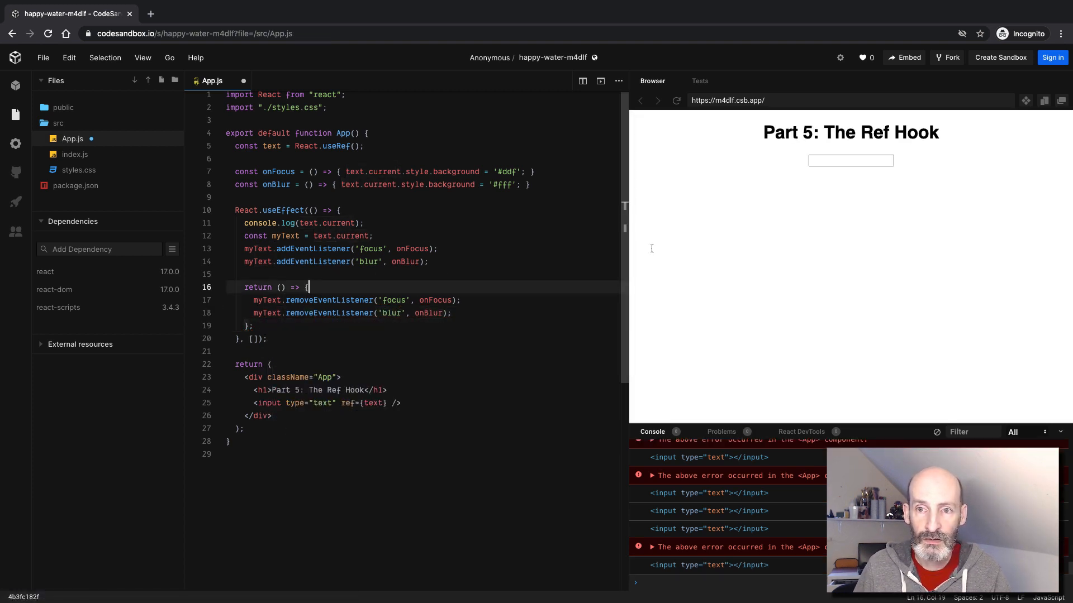
{"action": "mouse_move", "coordinate": [814, 191]}
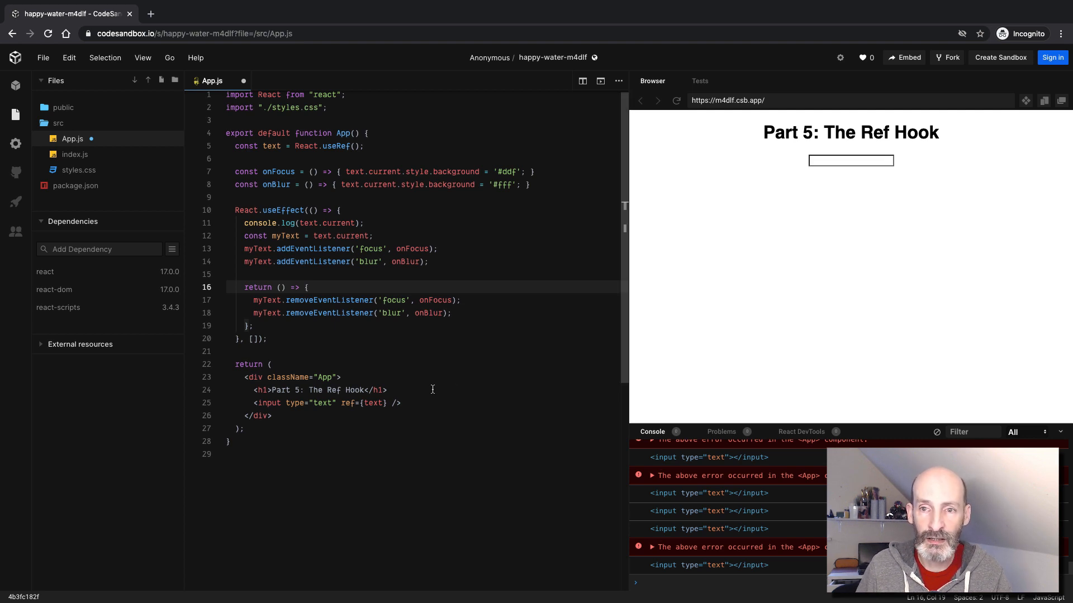
{"action": "mouse_move", "coordinate": [397, 309]}
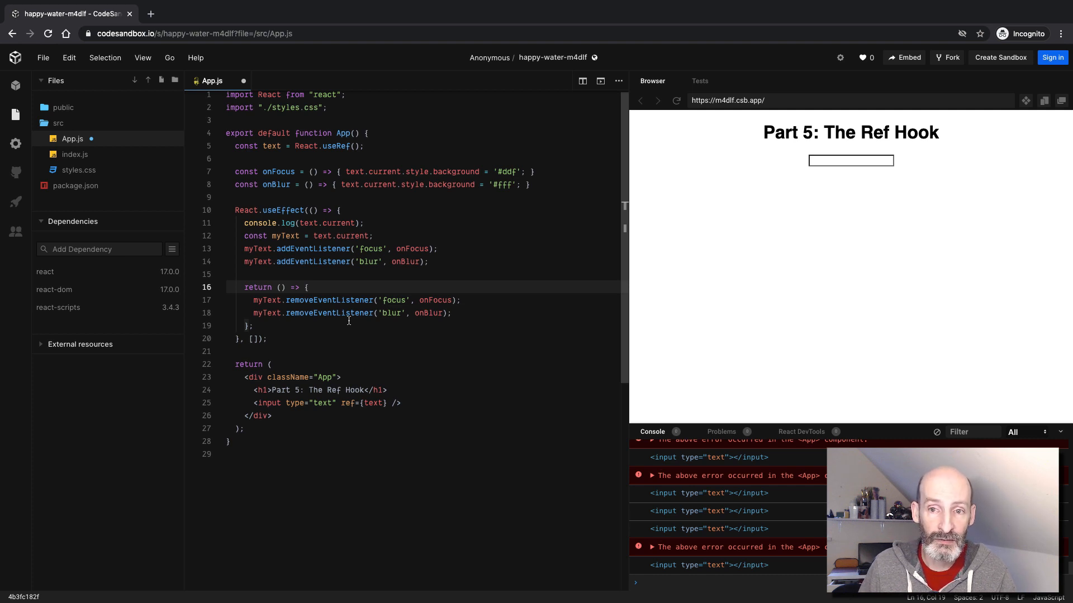
{"action": "mouse_move", "coordinate": [830, 217]}
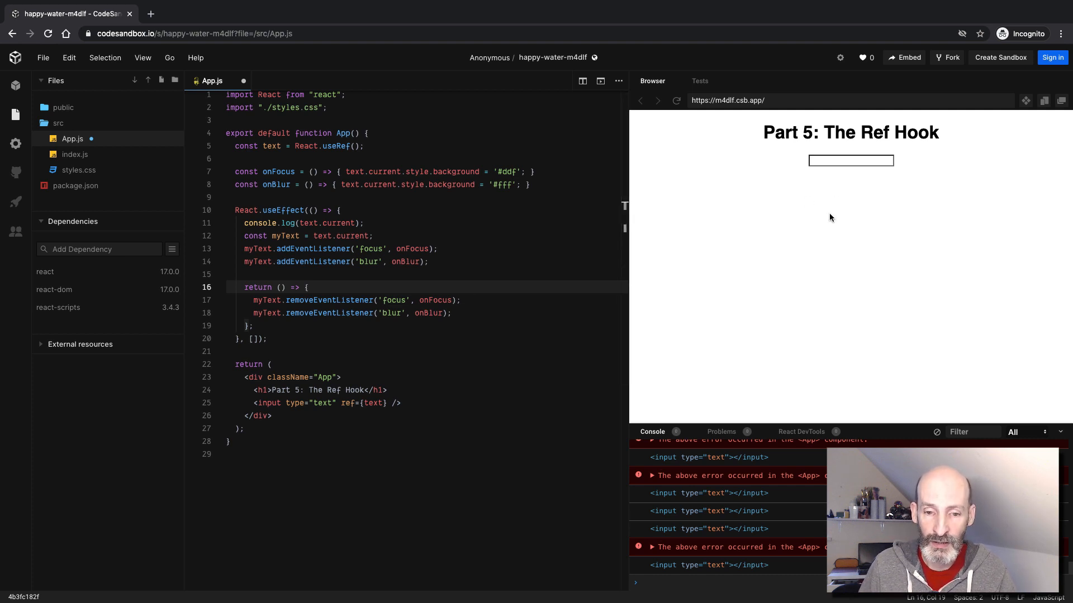